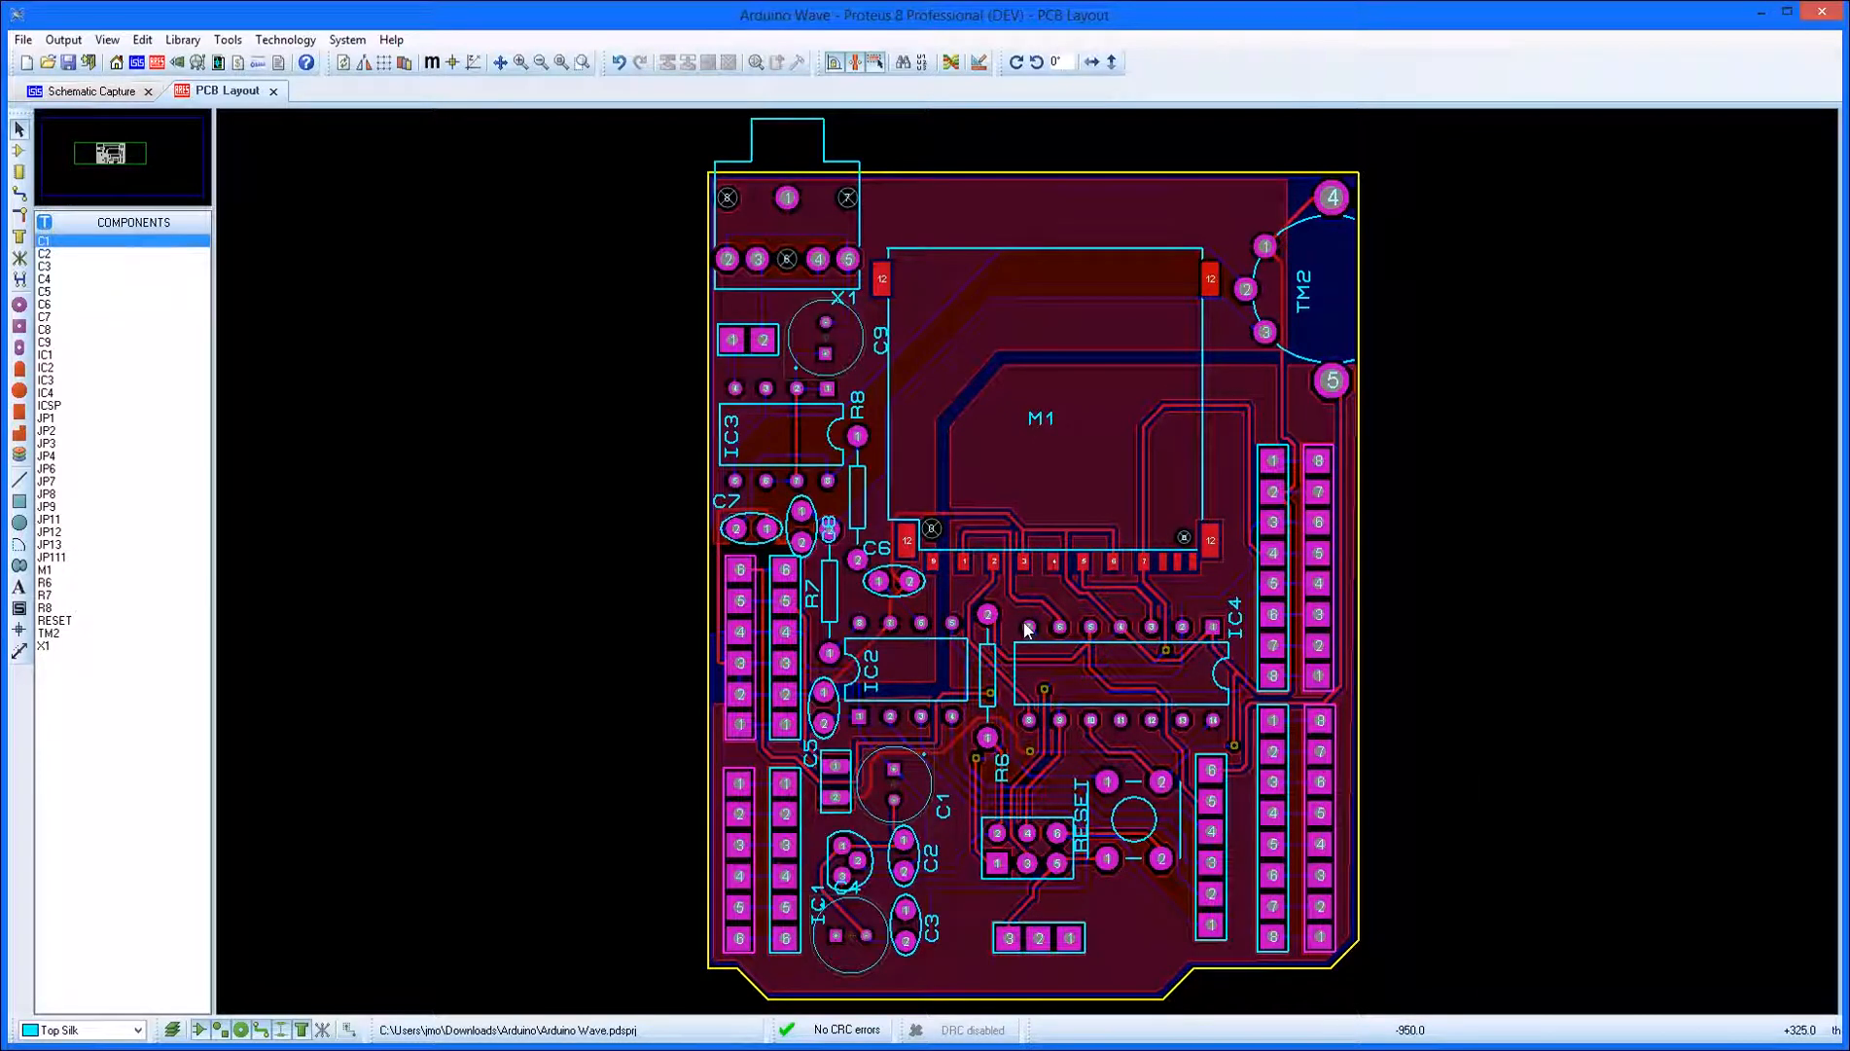
# Open the 3D Models settings for chip IC4 from its right-click menu.
pyautogui.rightClick(1029, 628)
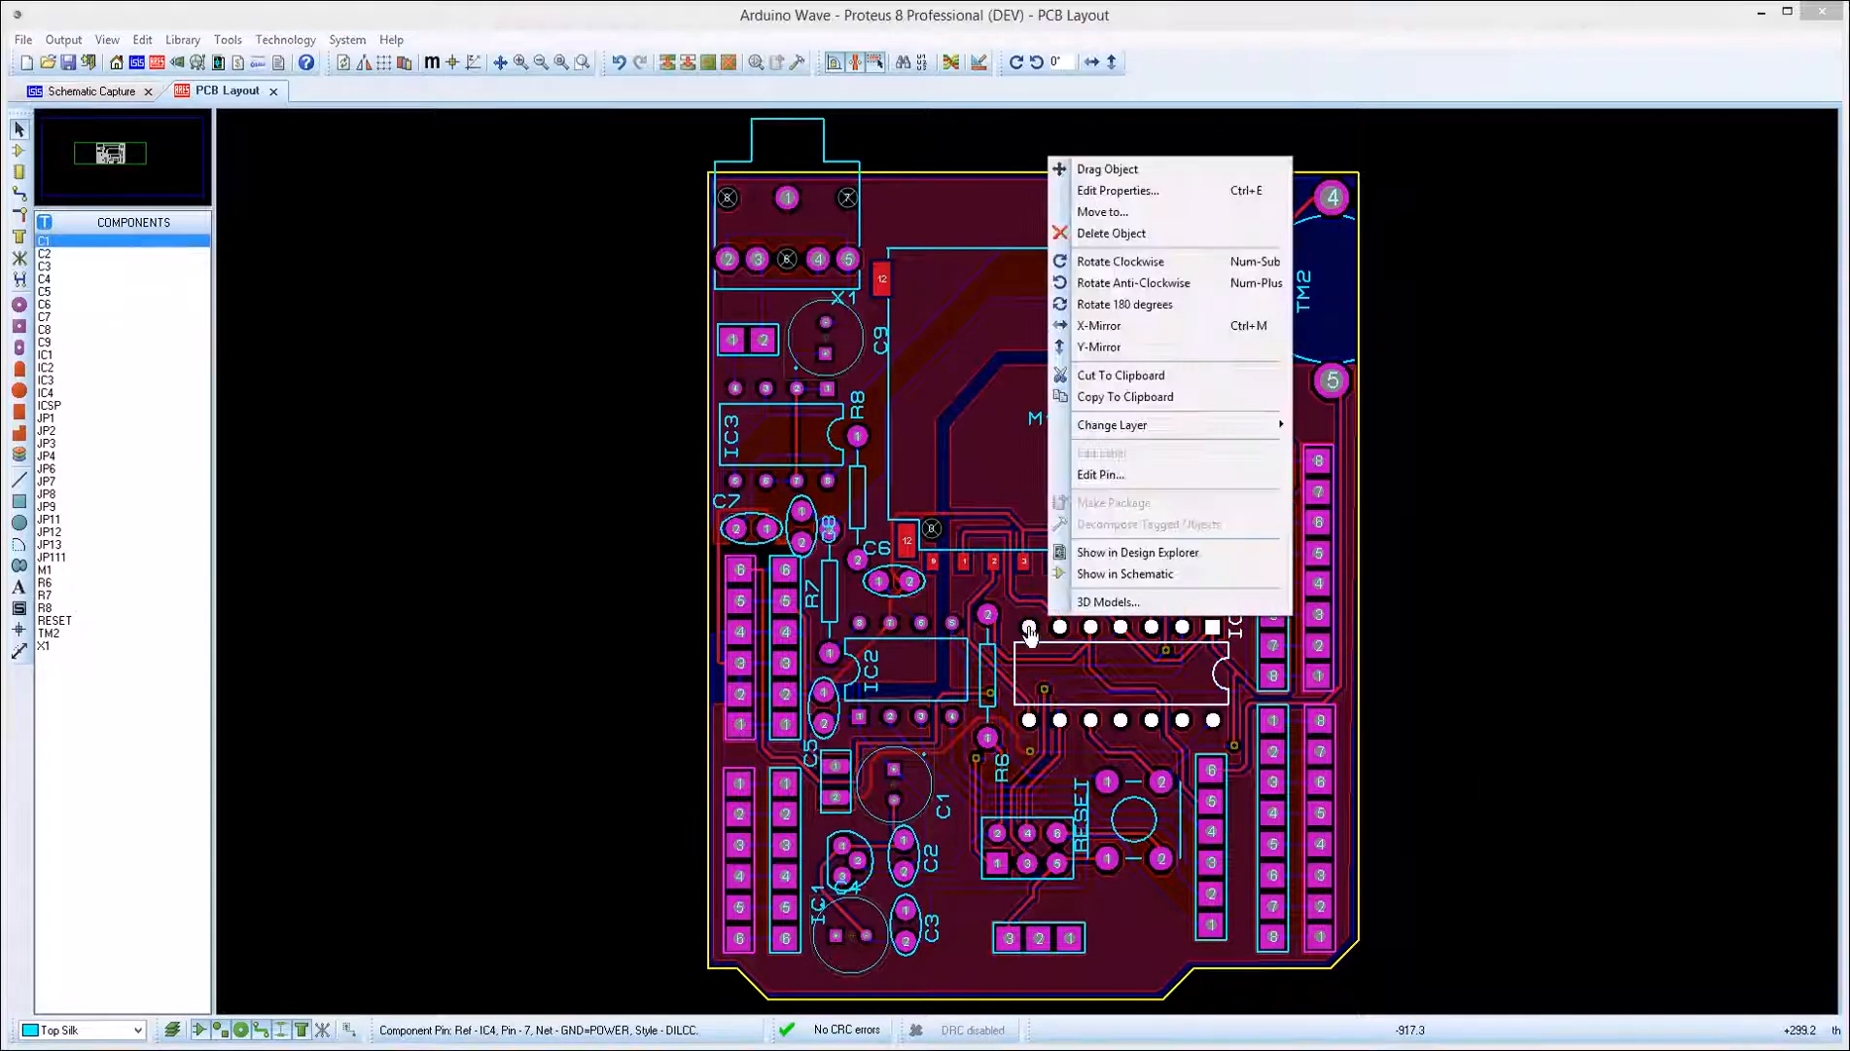
pyautogui.click(1108, 602)
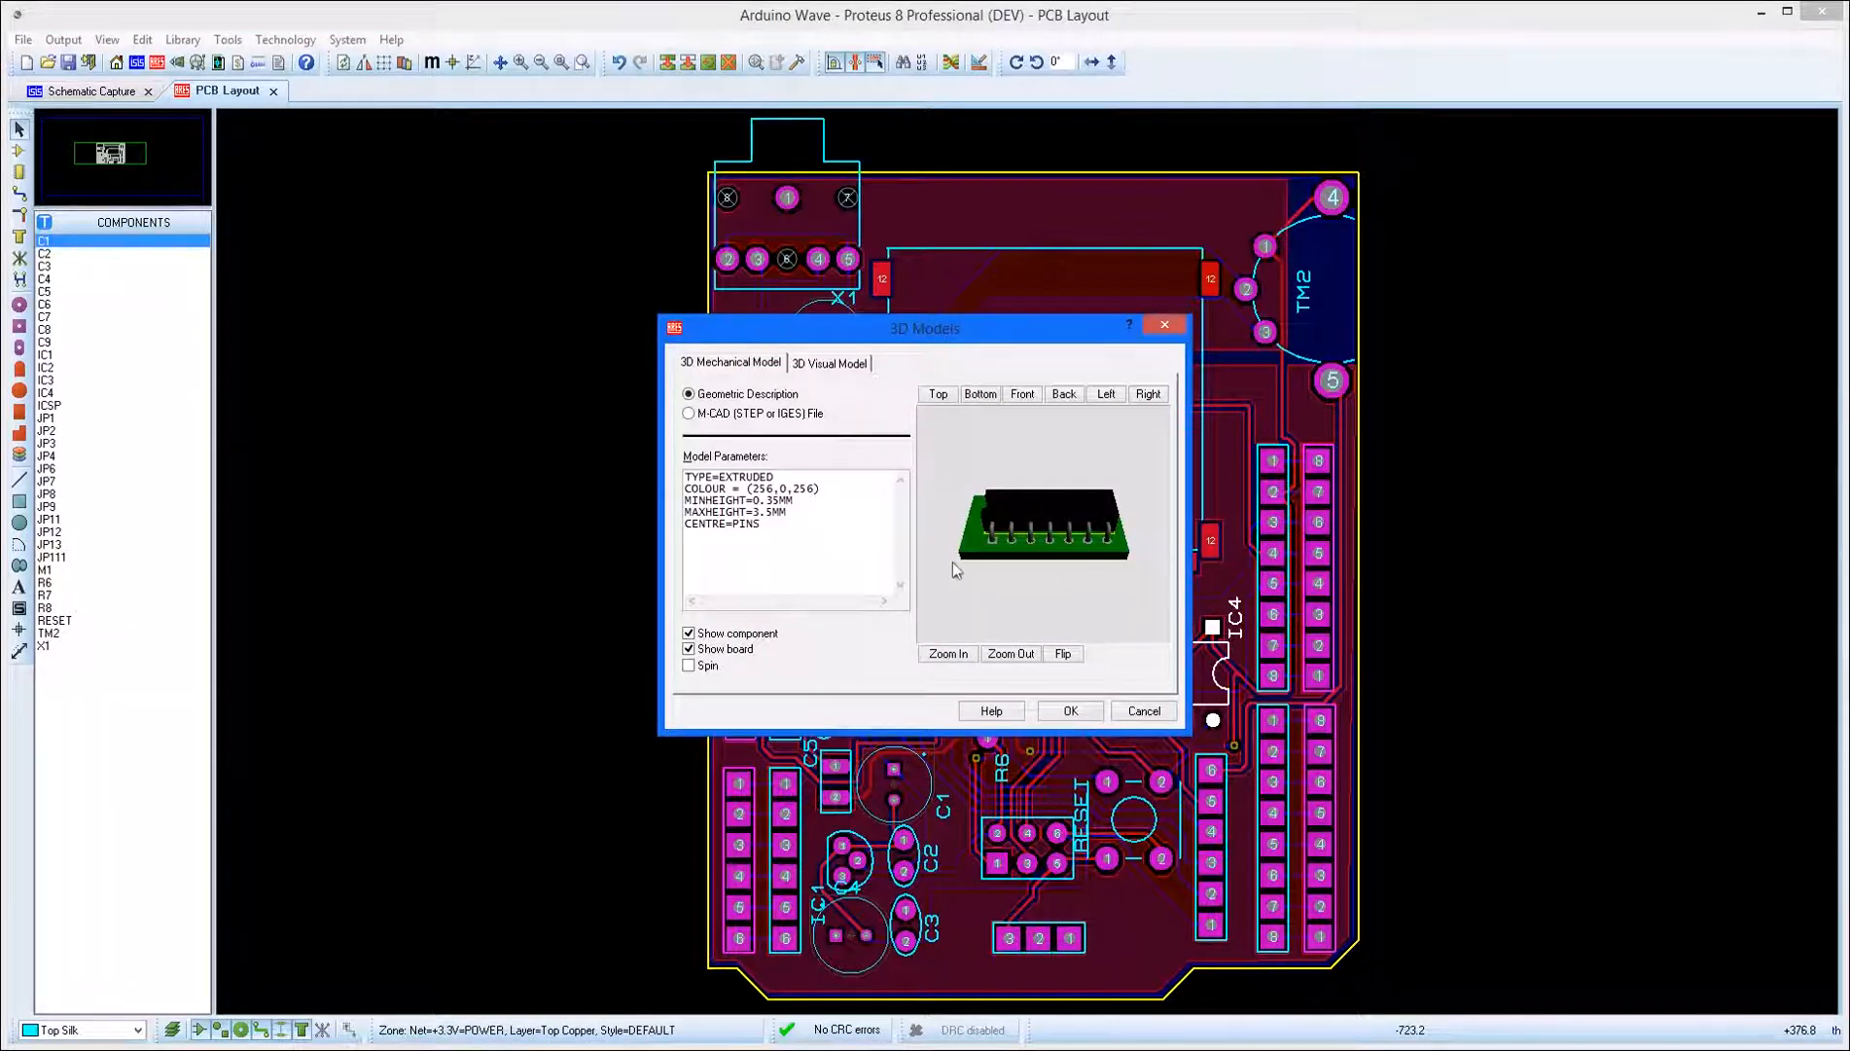
# Assign IC4 the DIP14.step model with rotation 90/0/90 and offset 7.5mm, 4mm, 0.
pyautogui.click(688, 413)
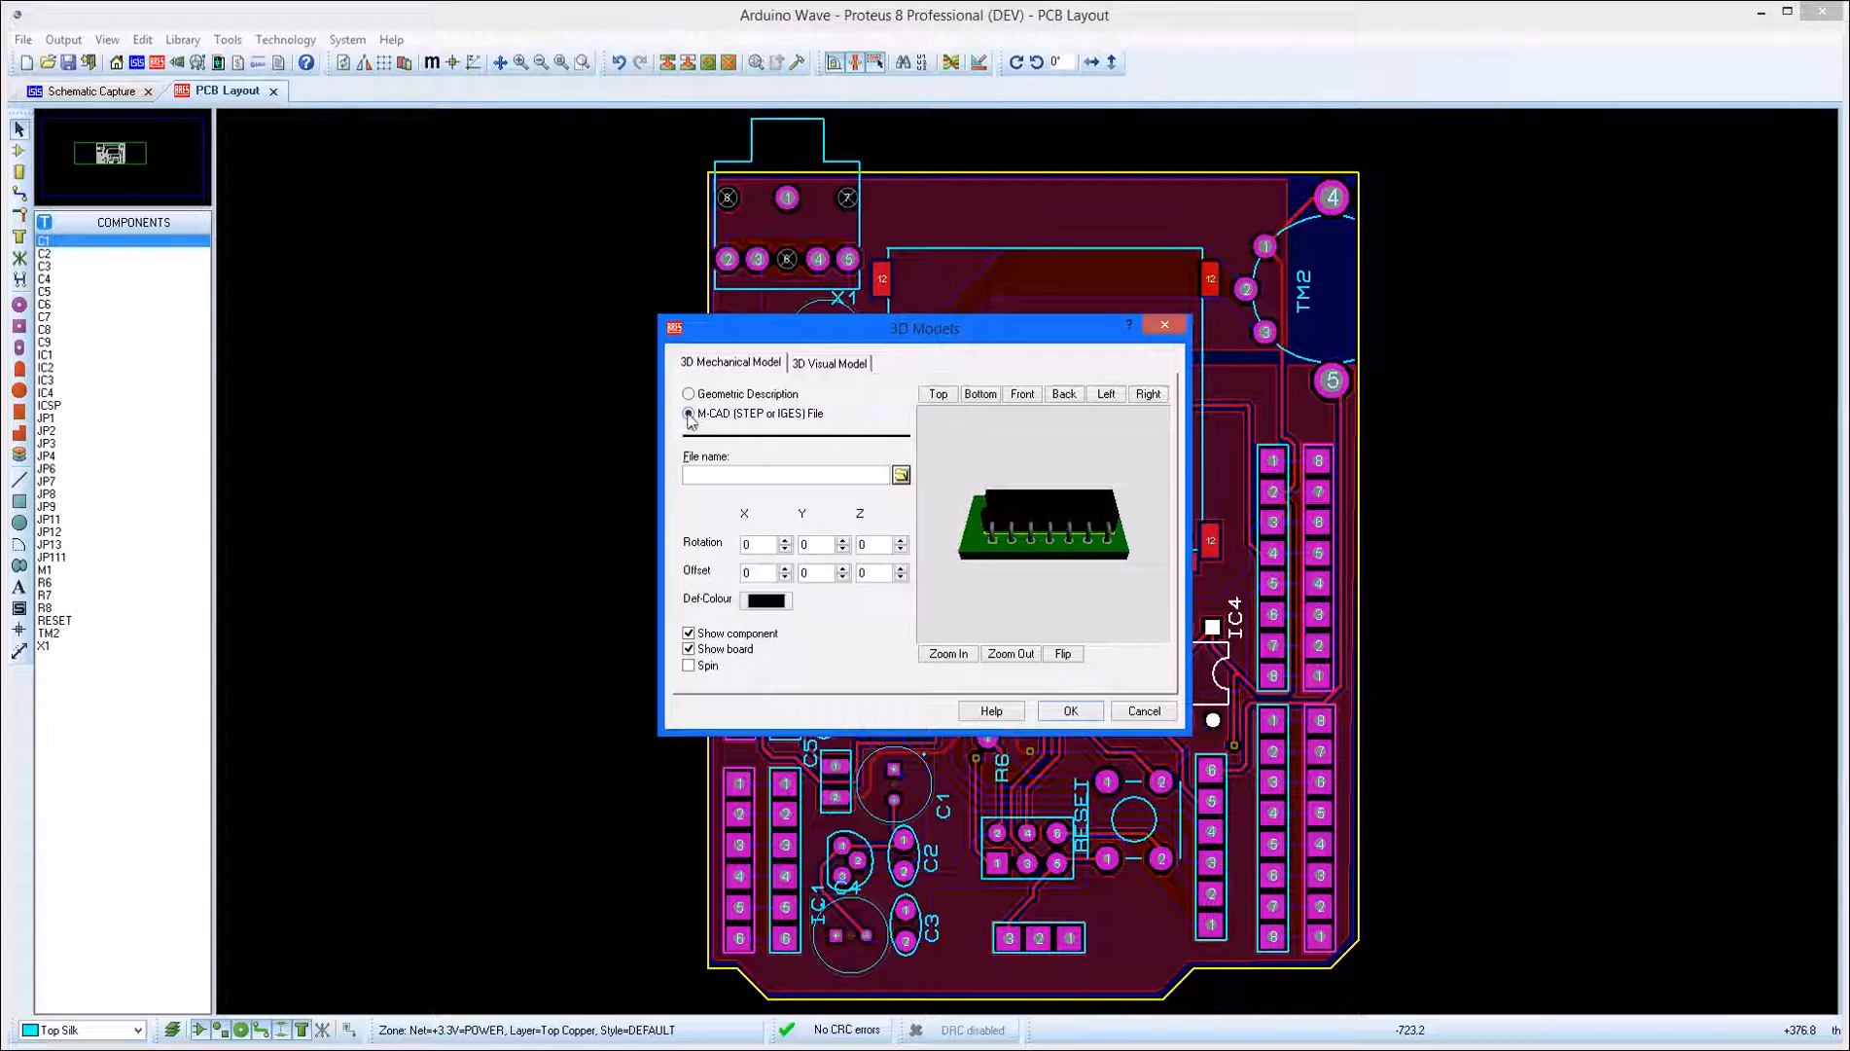
pyautogui.write('DIP14.step')
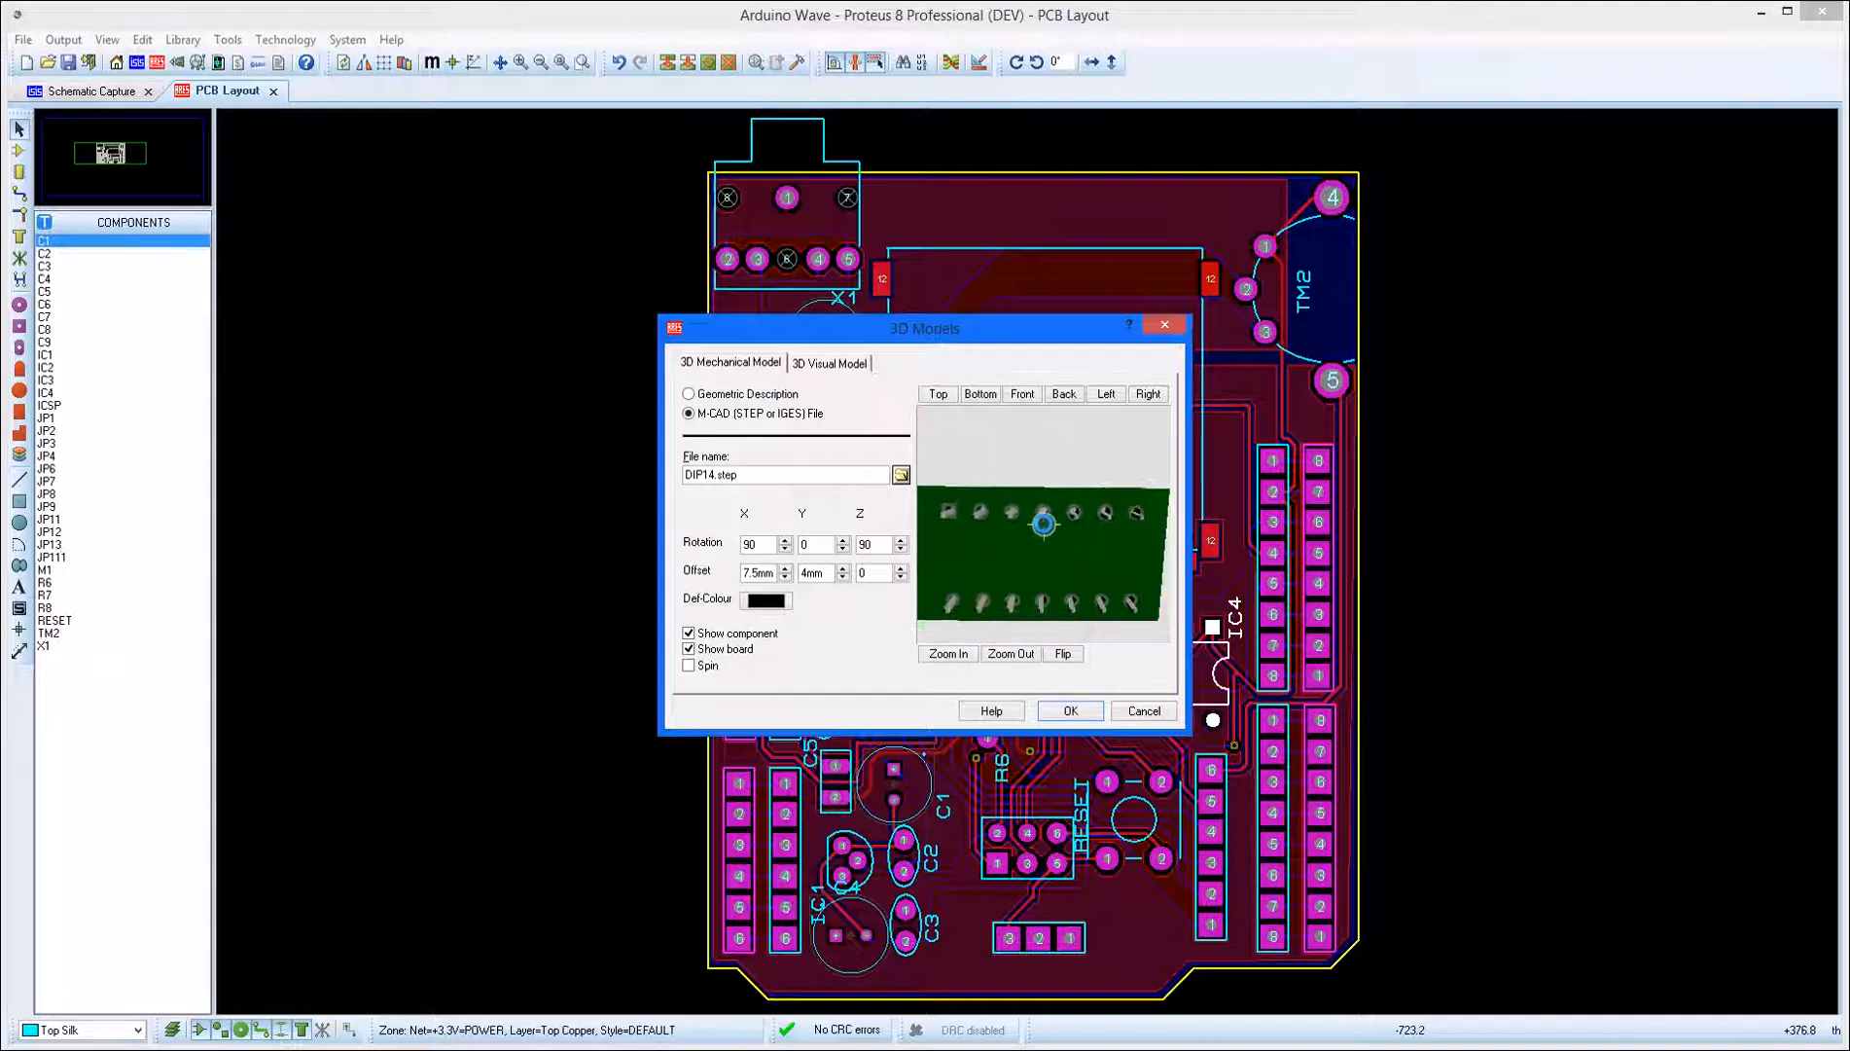
pyautogui.click(1021, 393)
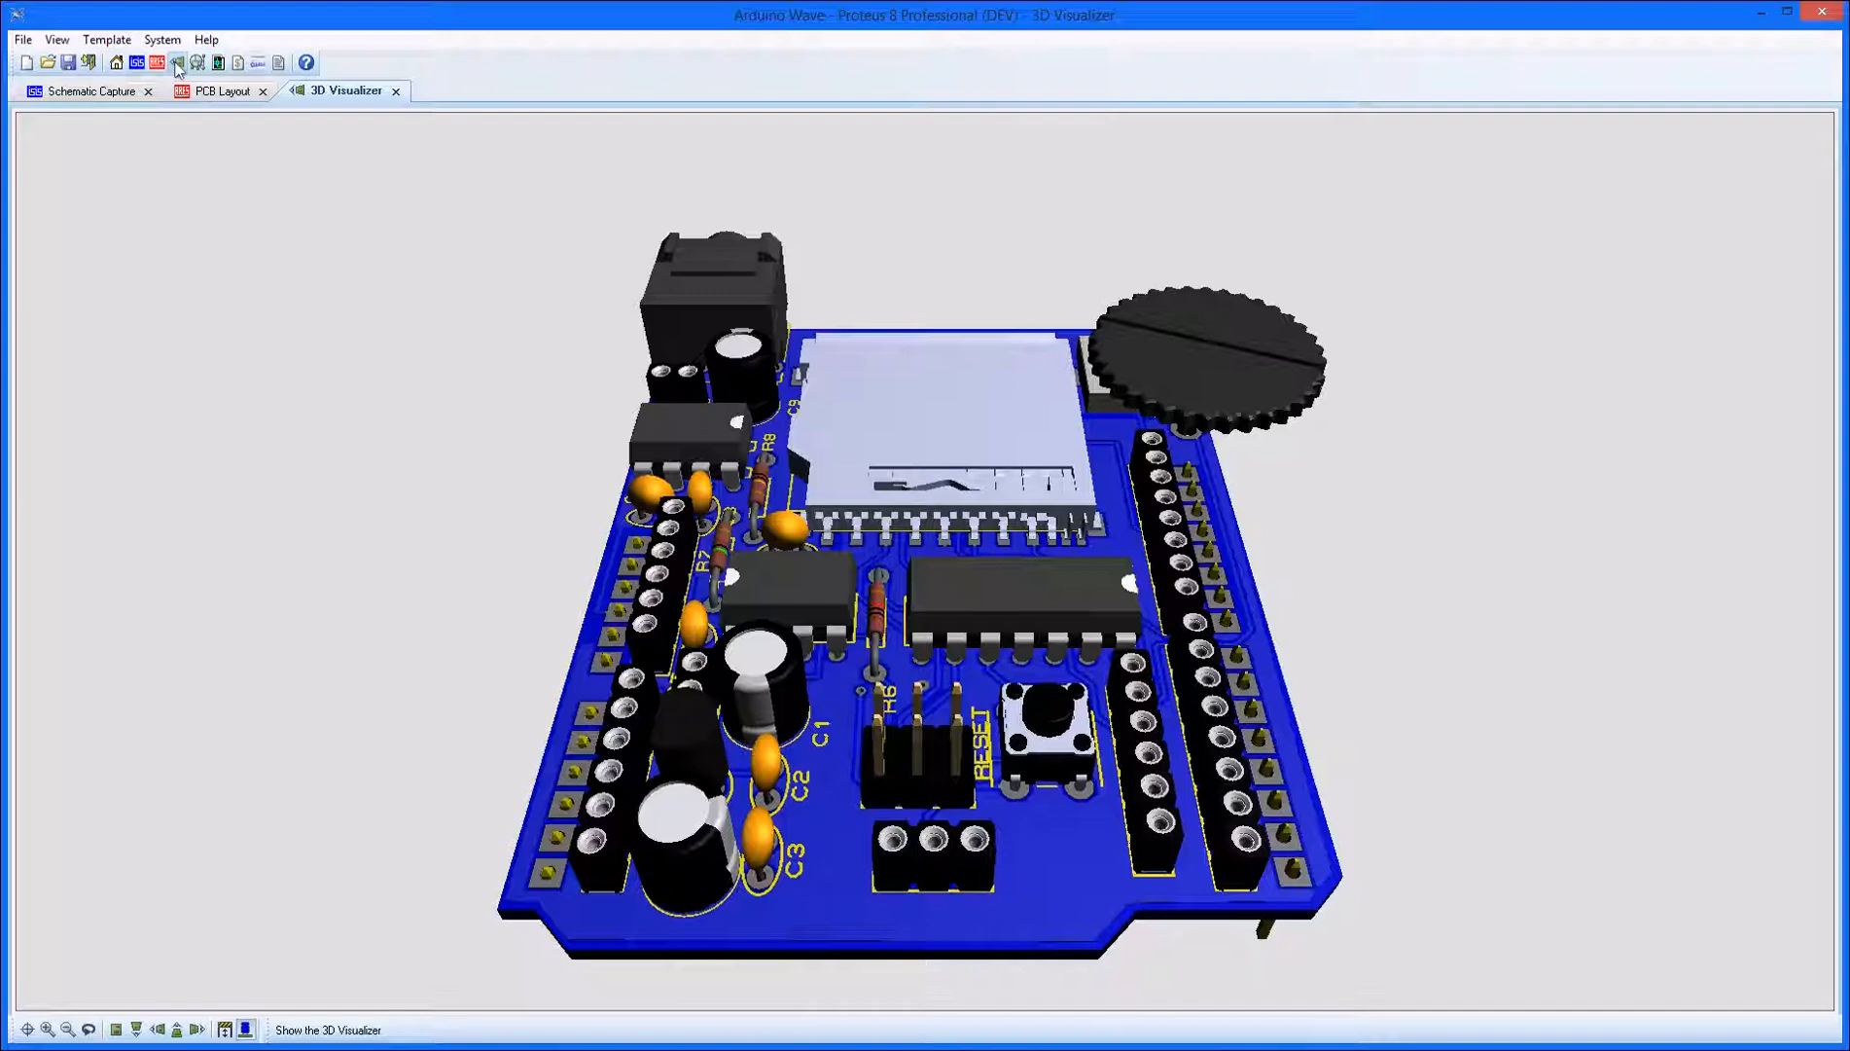
# View the board from top, left, right and front, then switch to Navigate mode.
pyautogui.click(135, 1029)
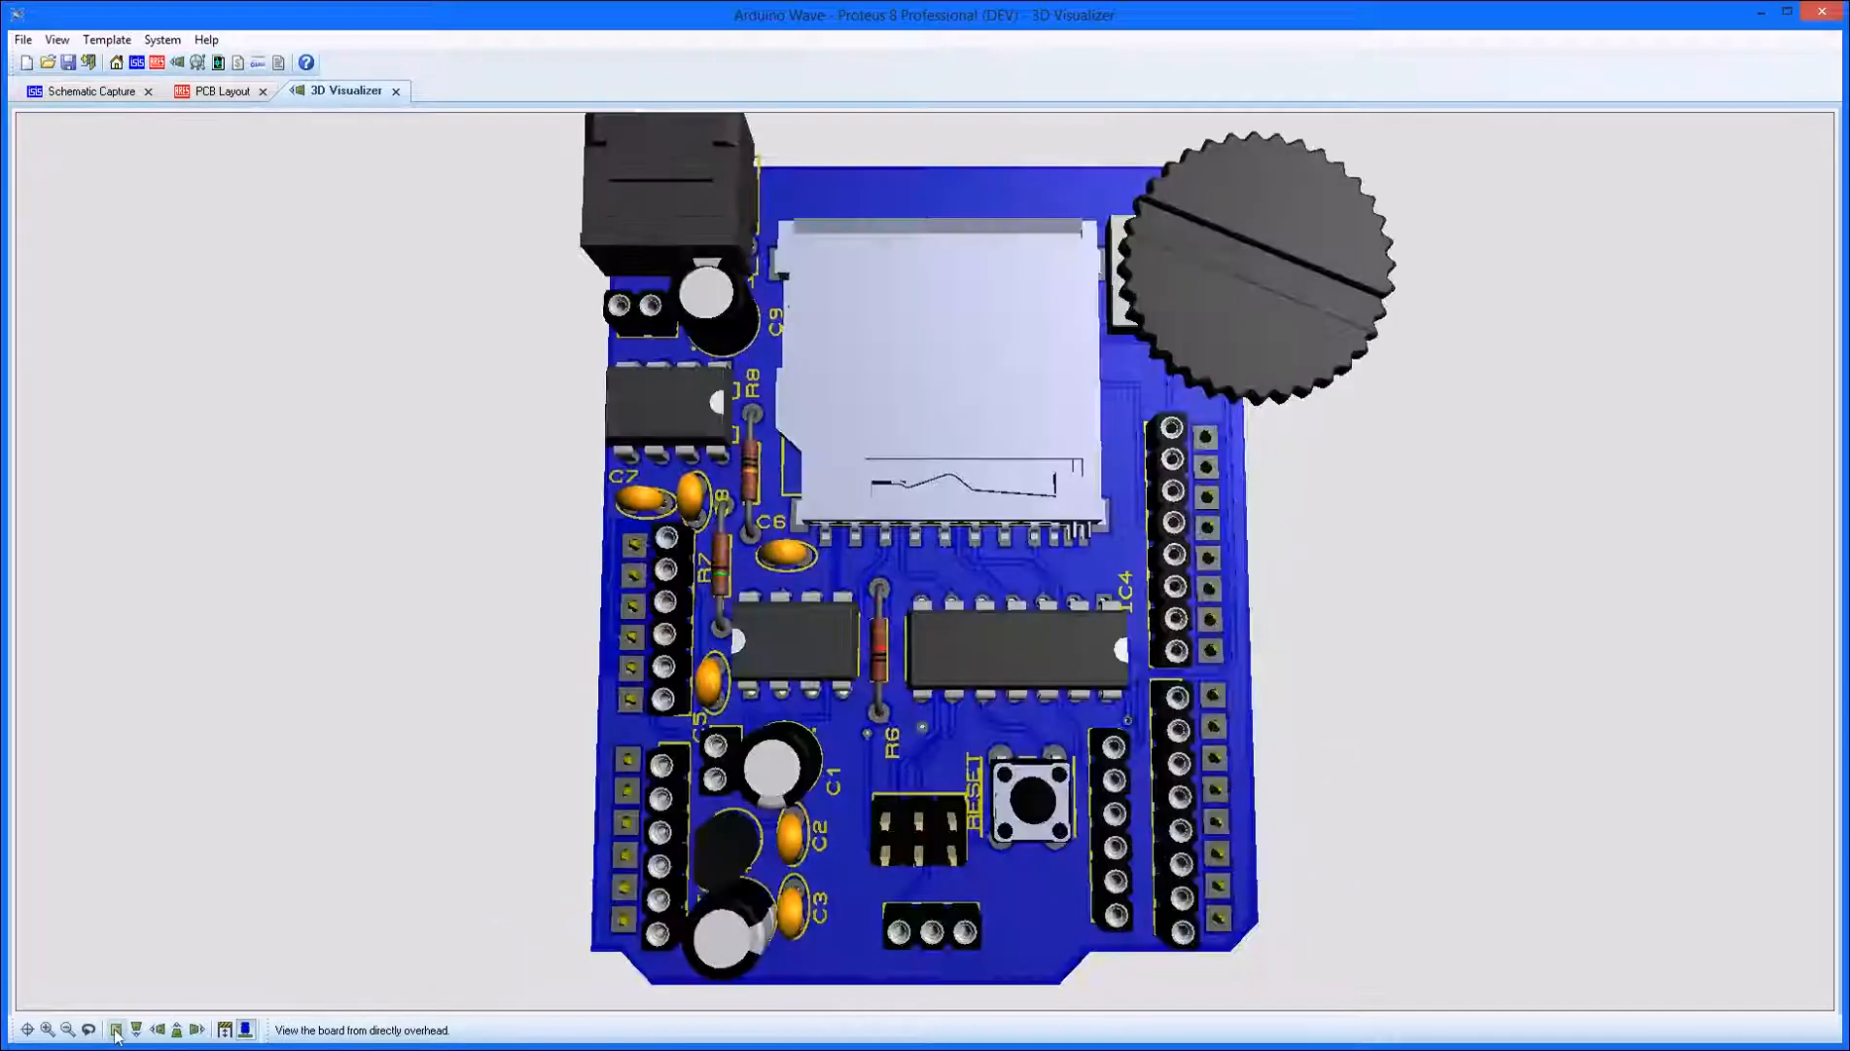
pyautogui.click(136, 1028)
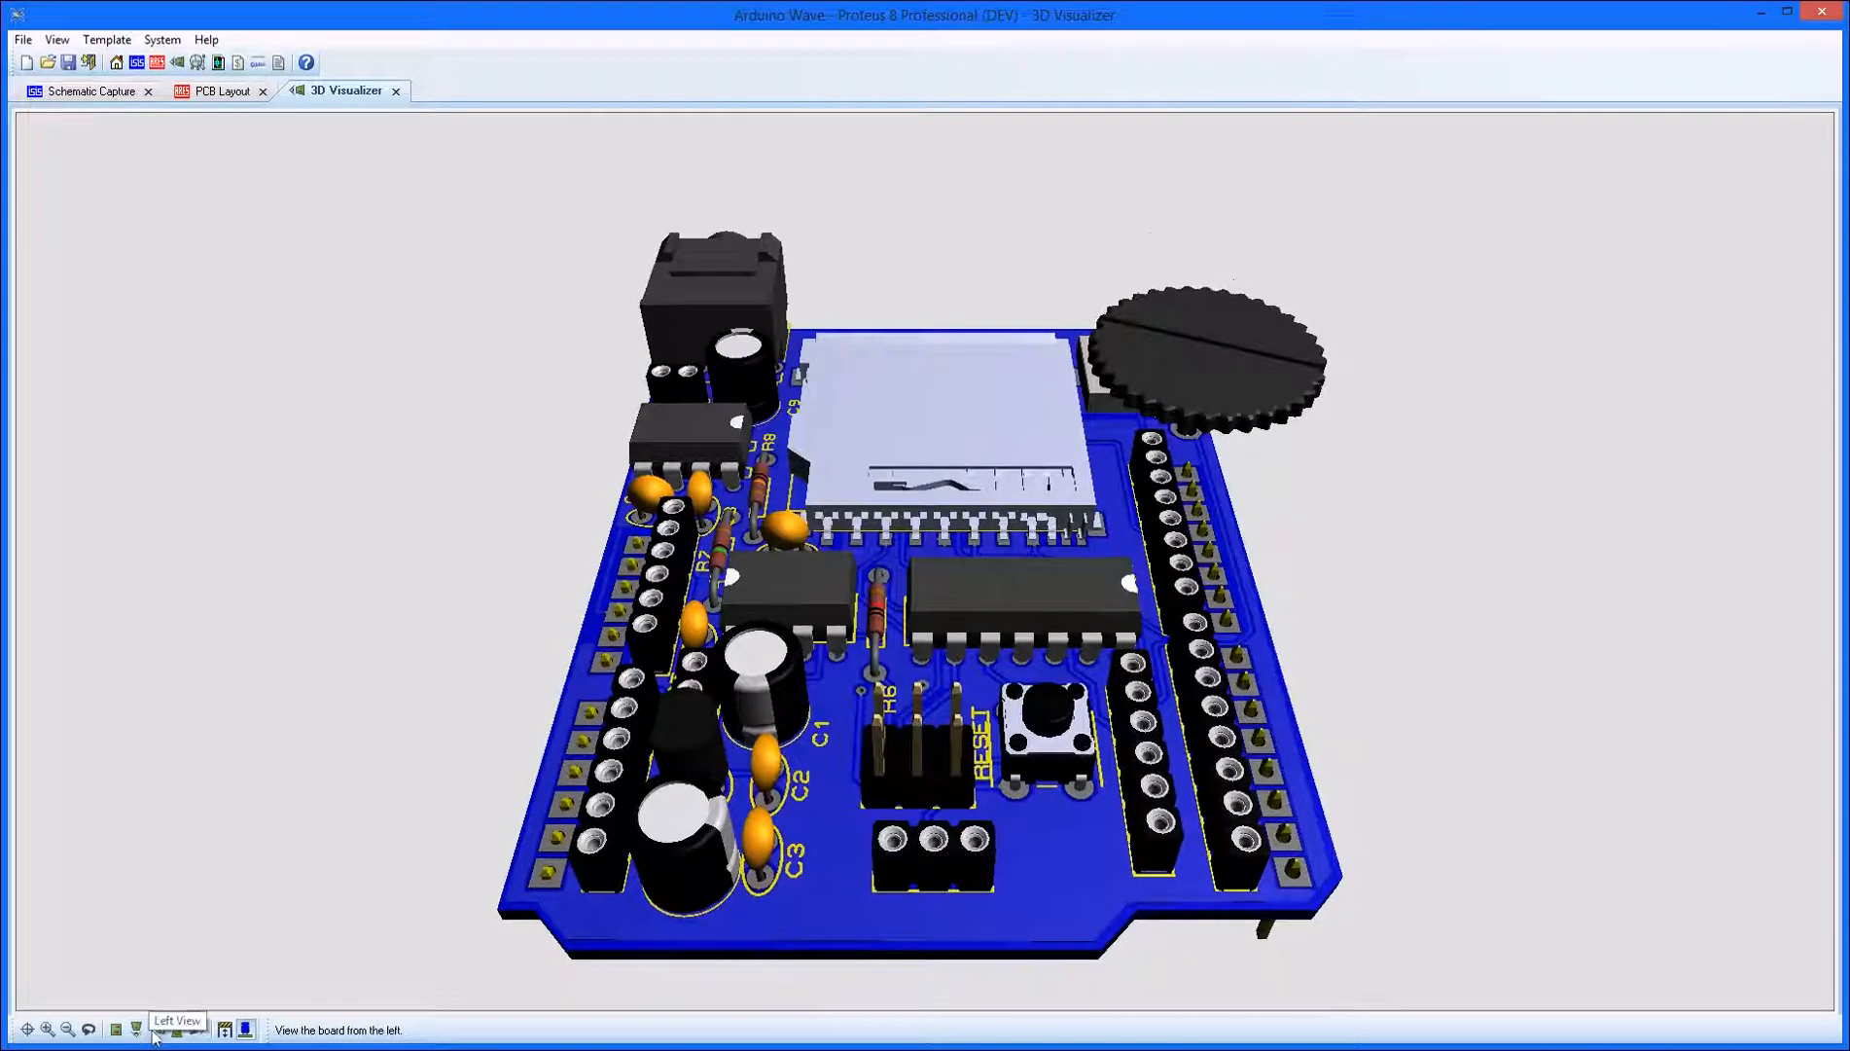
pyautogui.click(195, 1029)
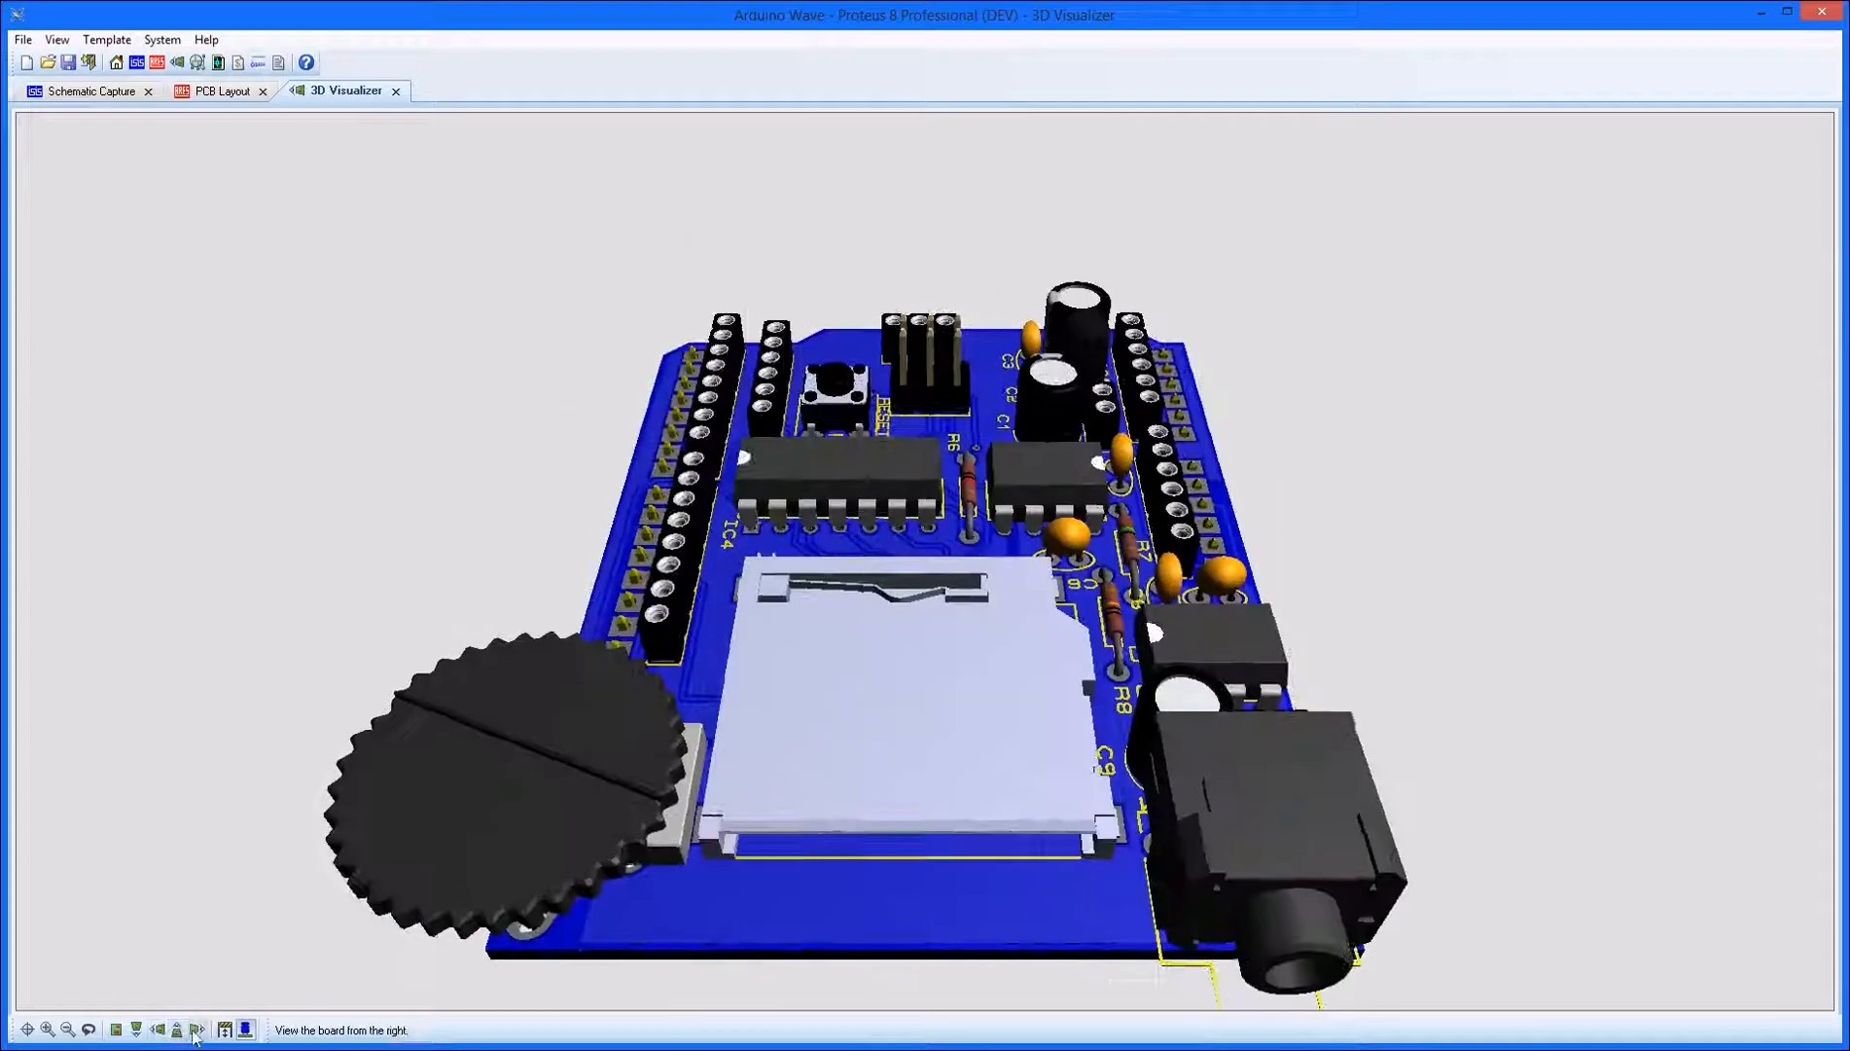
pyautogui.click(137, 1029)
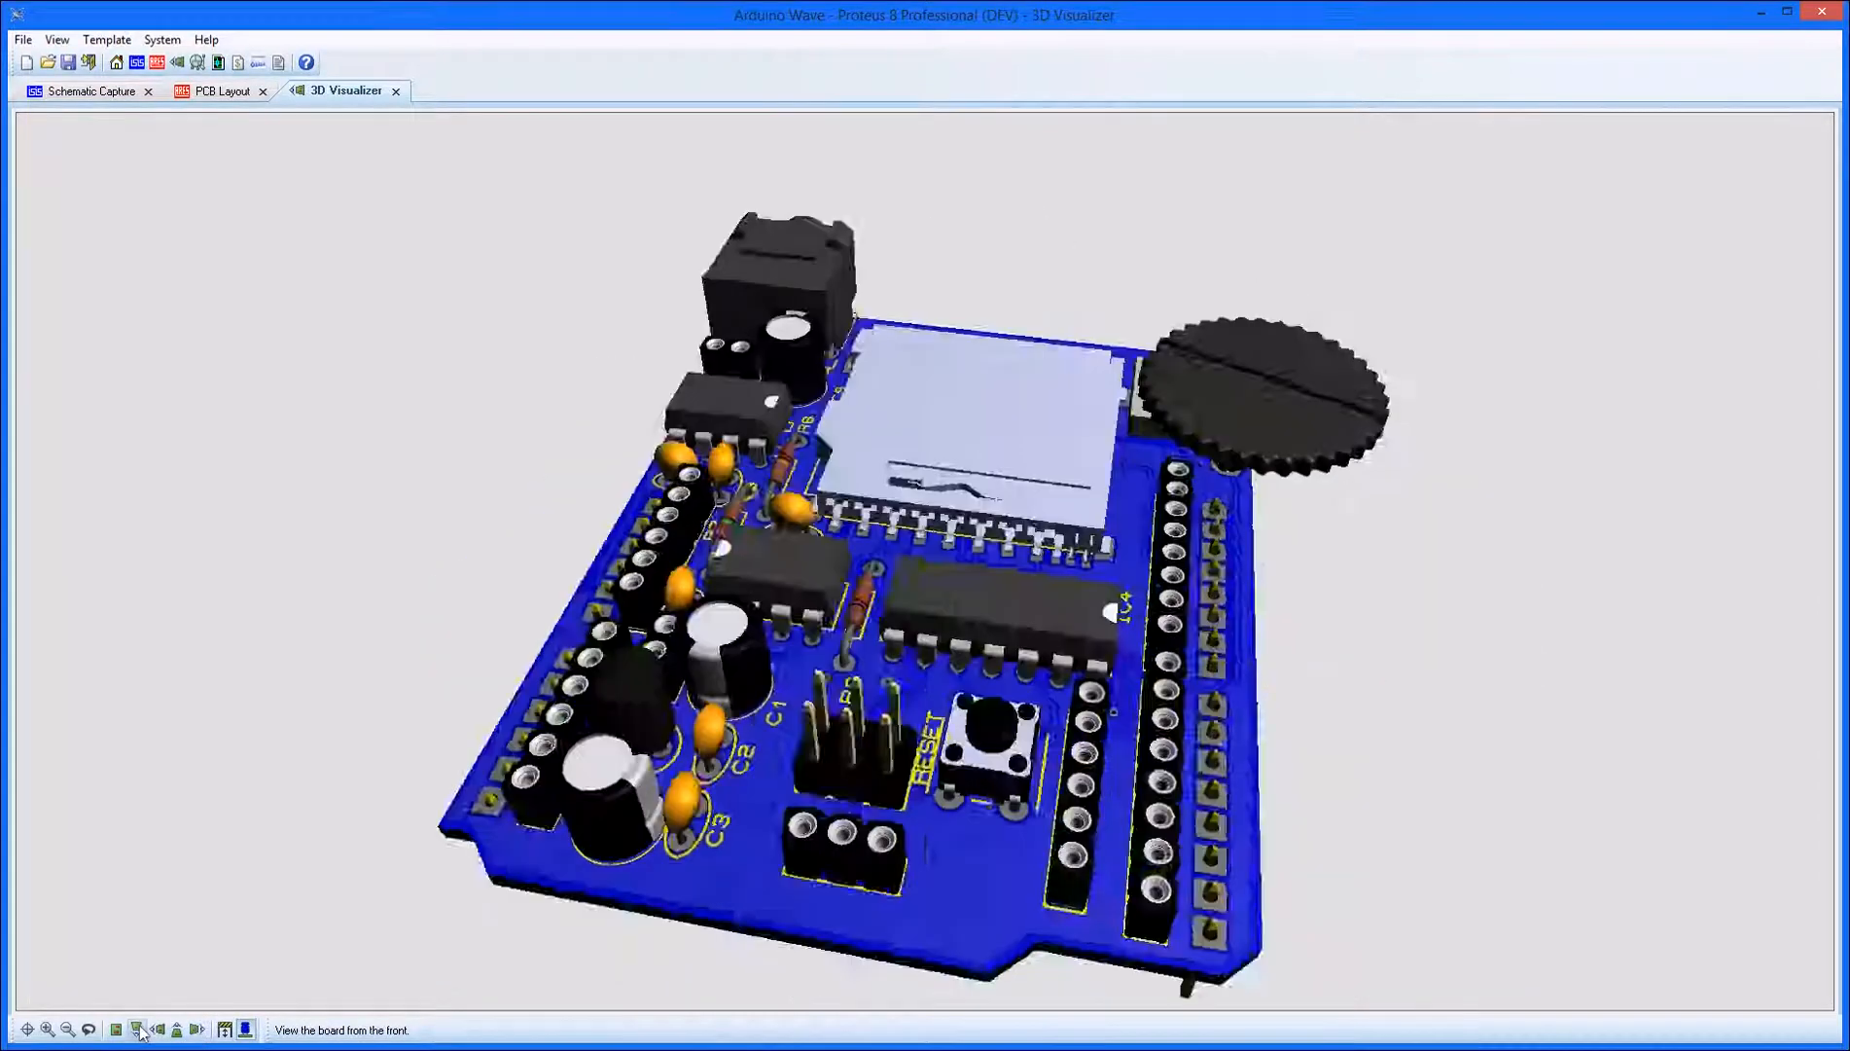
pyautogui.click(92, 1029)
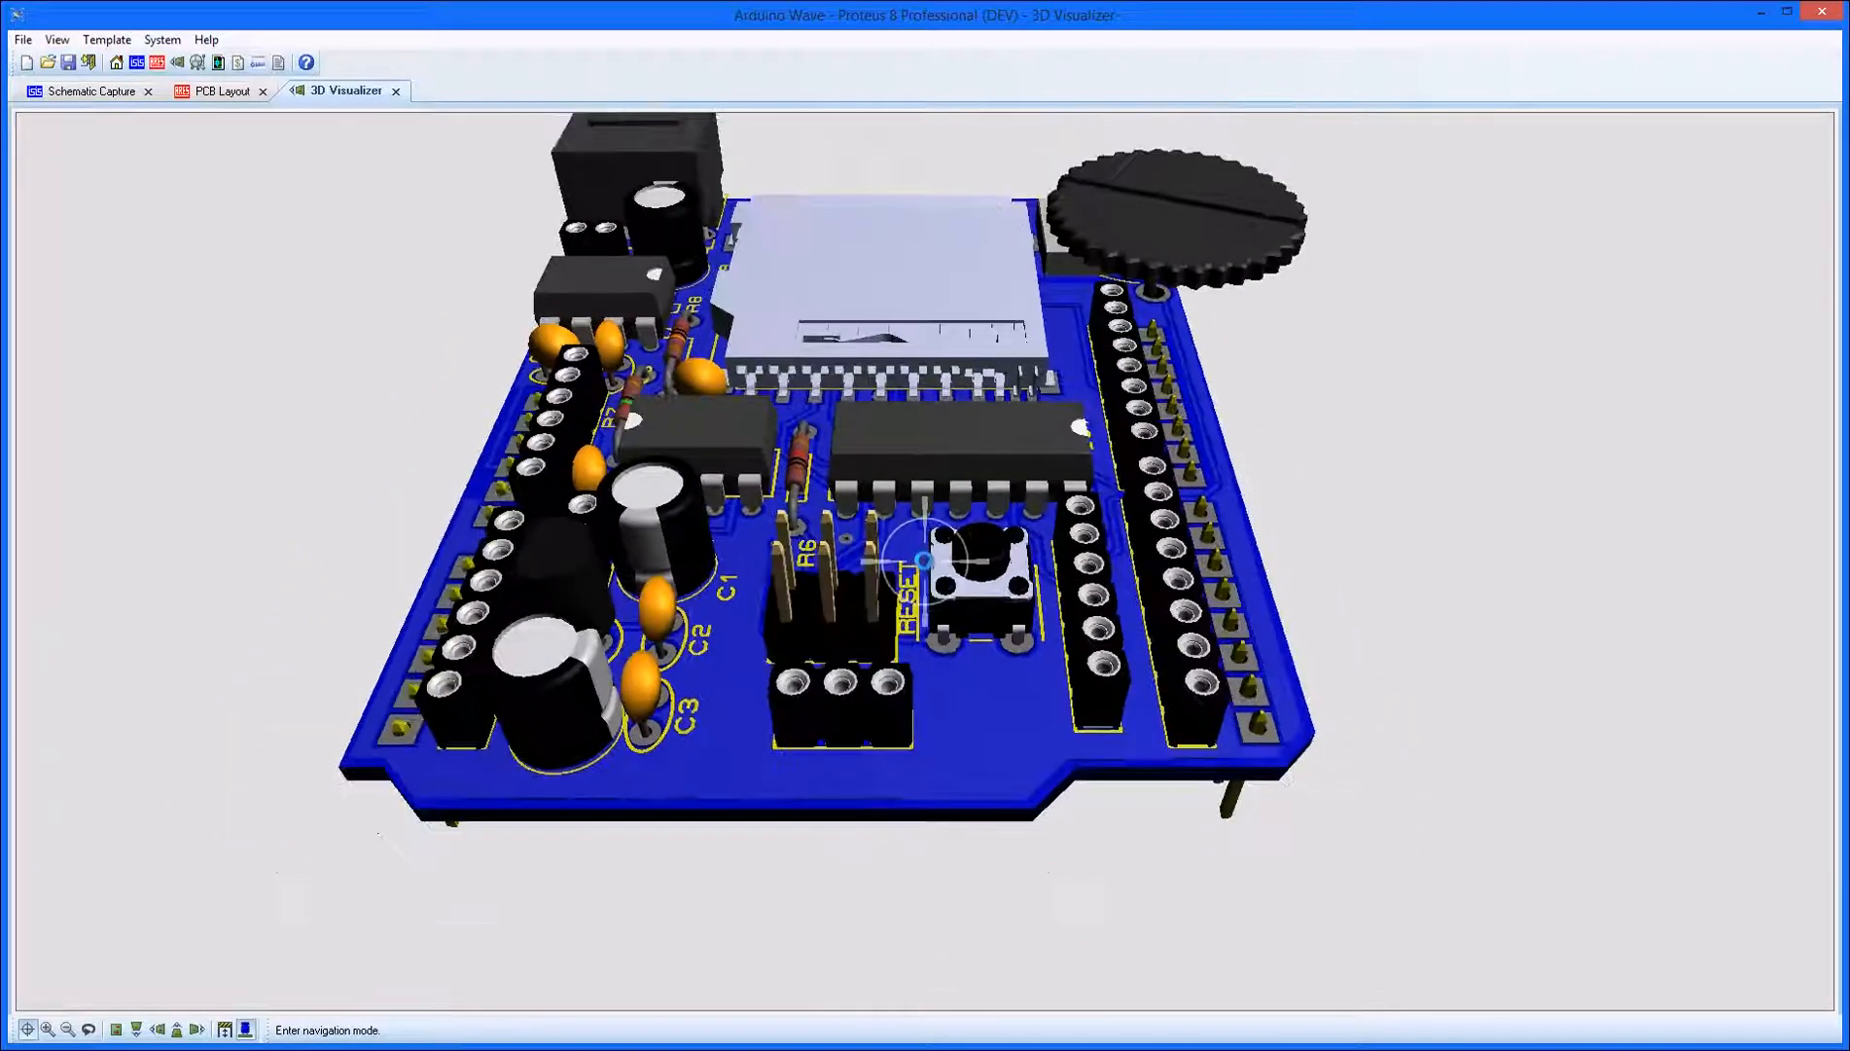
# Orbit the 3D board to inspect it from another angle.
pyautogui.moveTo(924, 562); pyautogui.dragTo(924, 562)
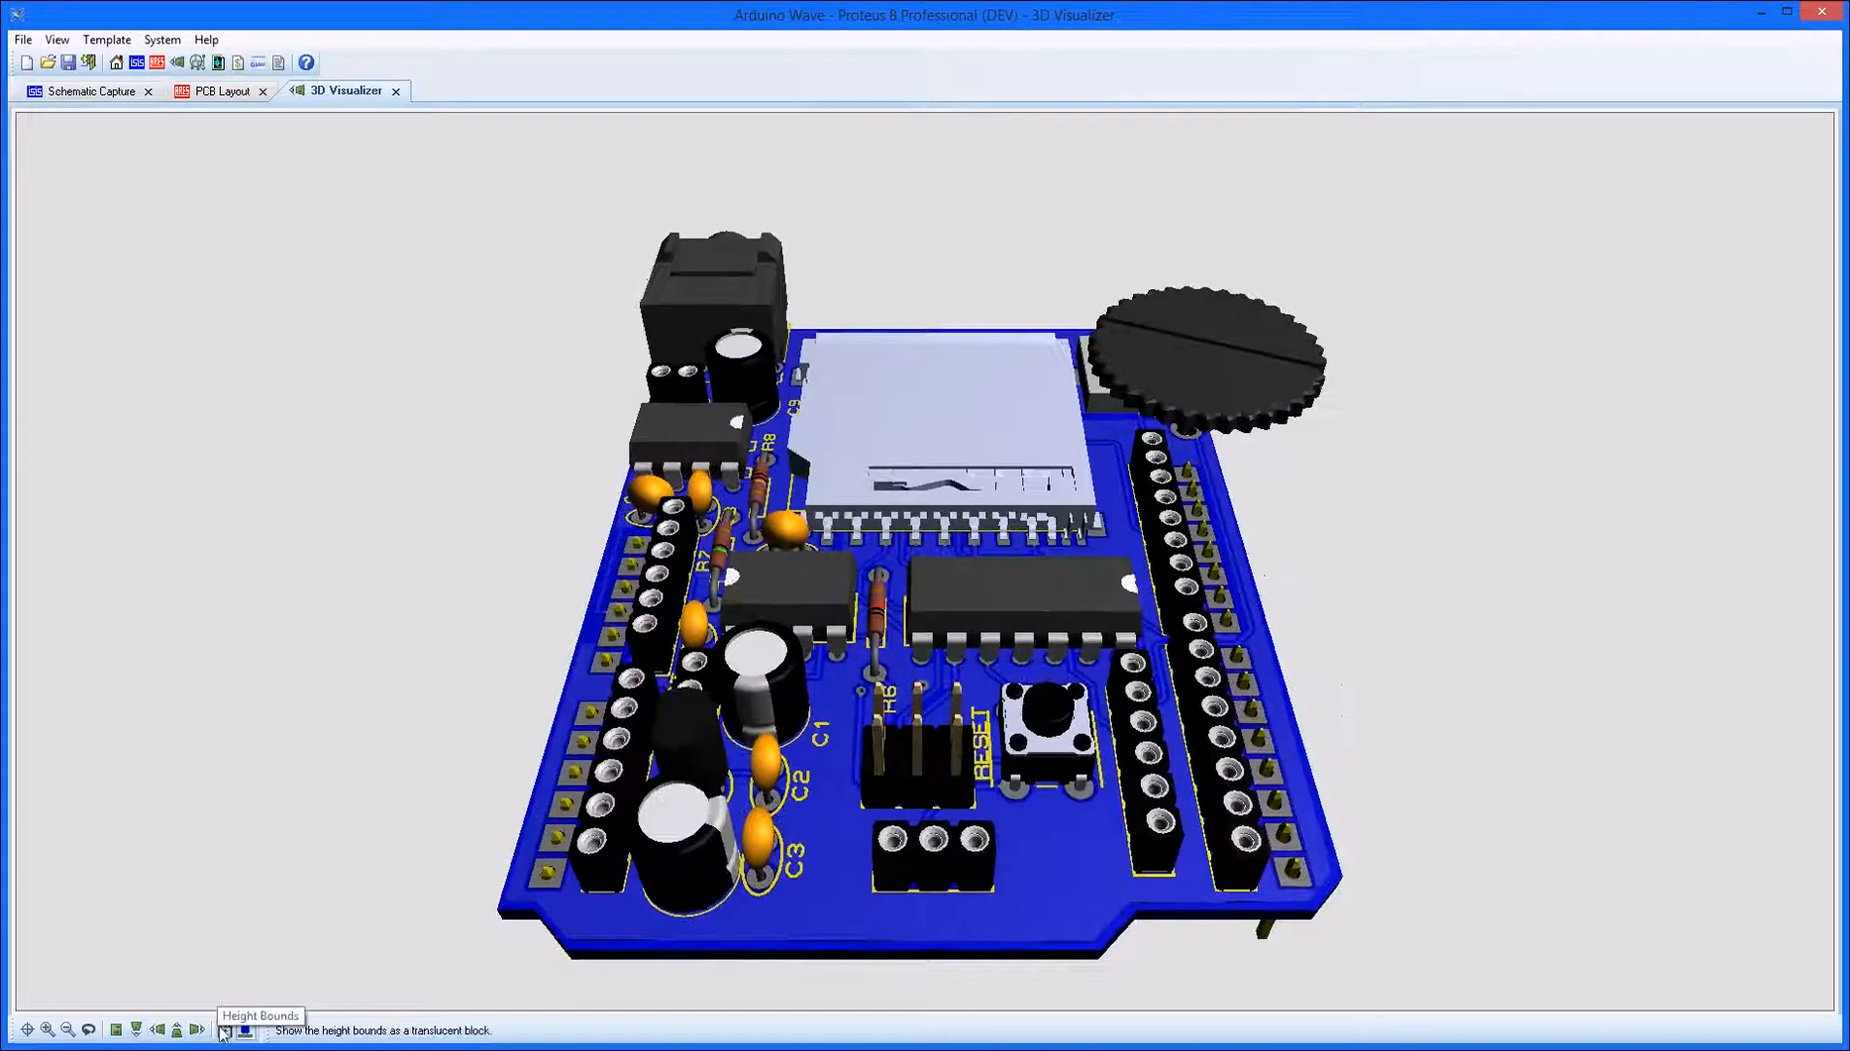
pyautogui.click(241, 1029)
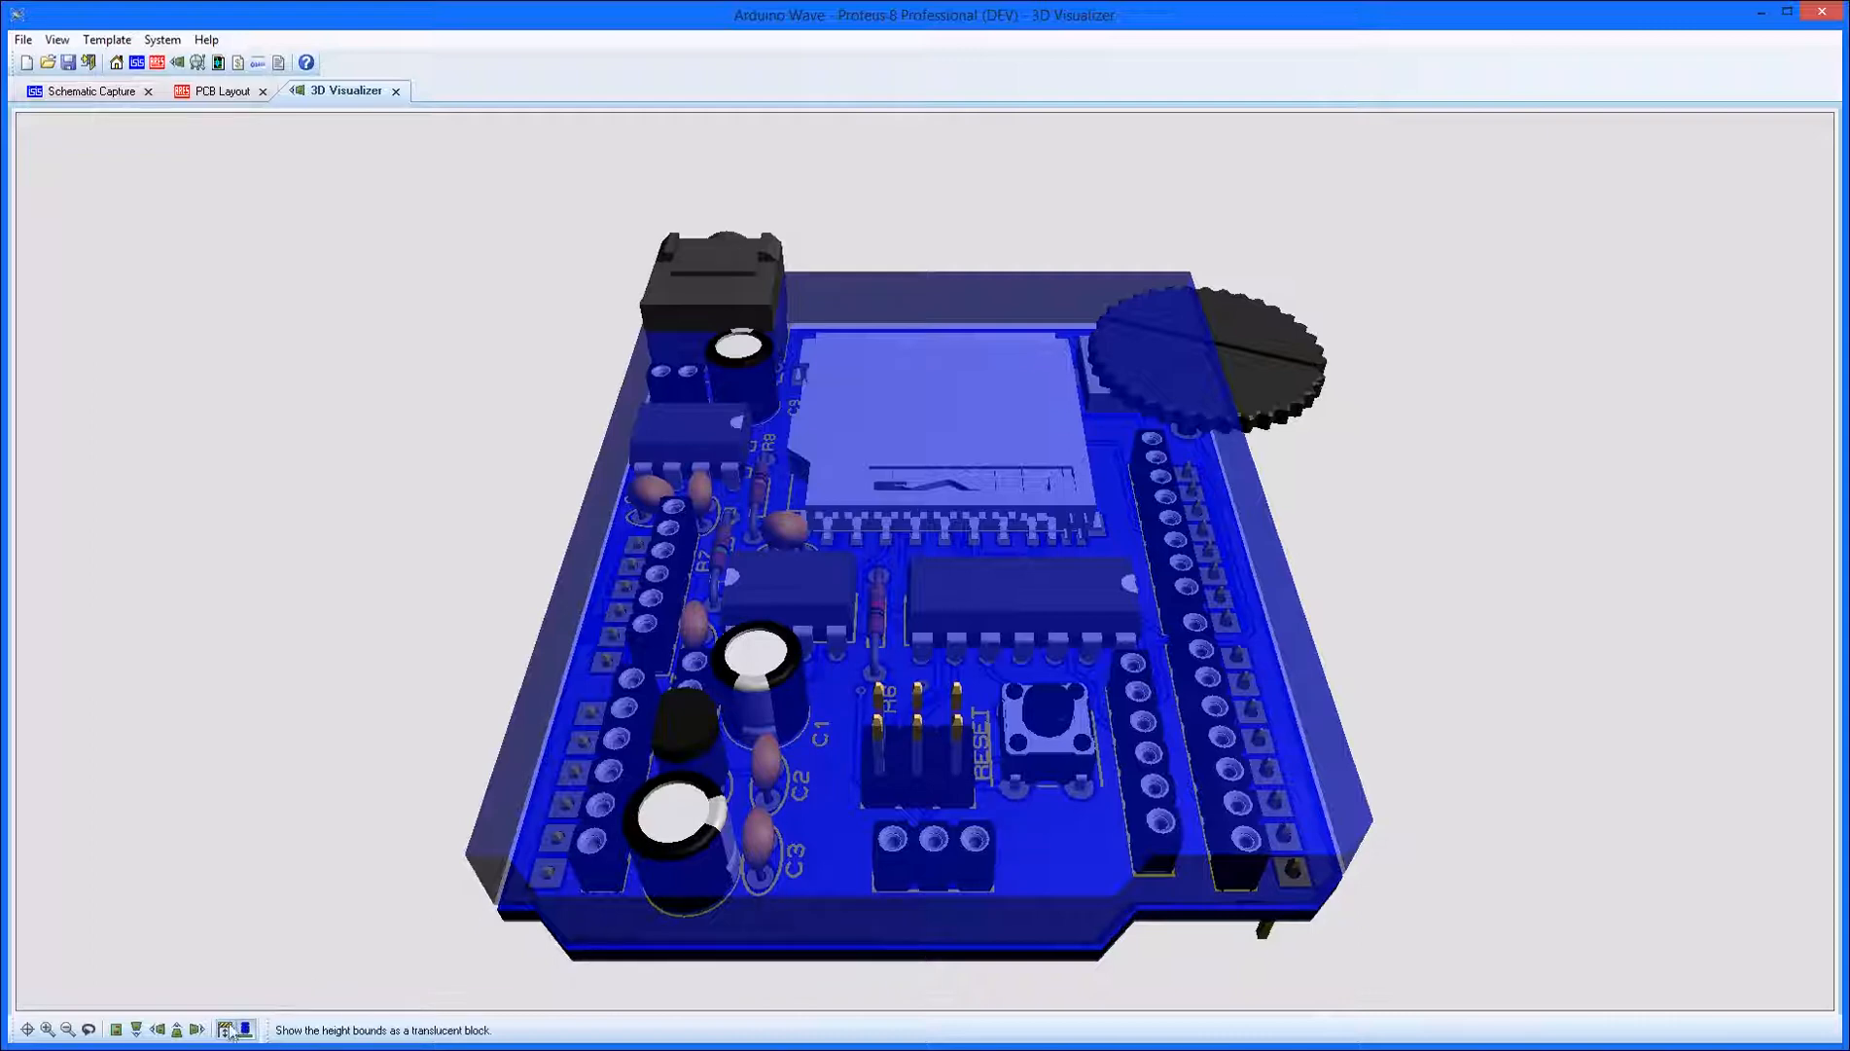
pyautogui.click(247, 1029)
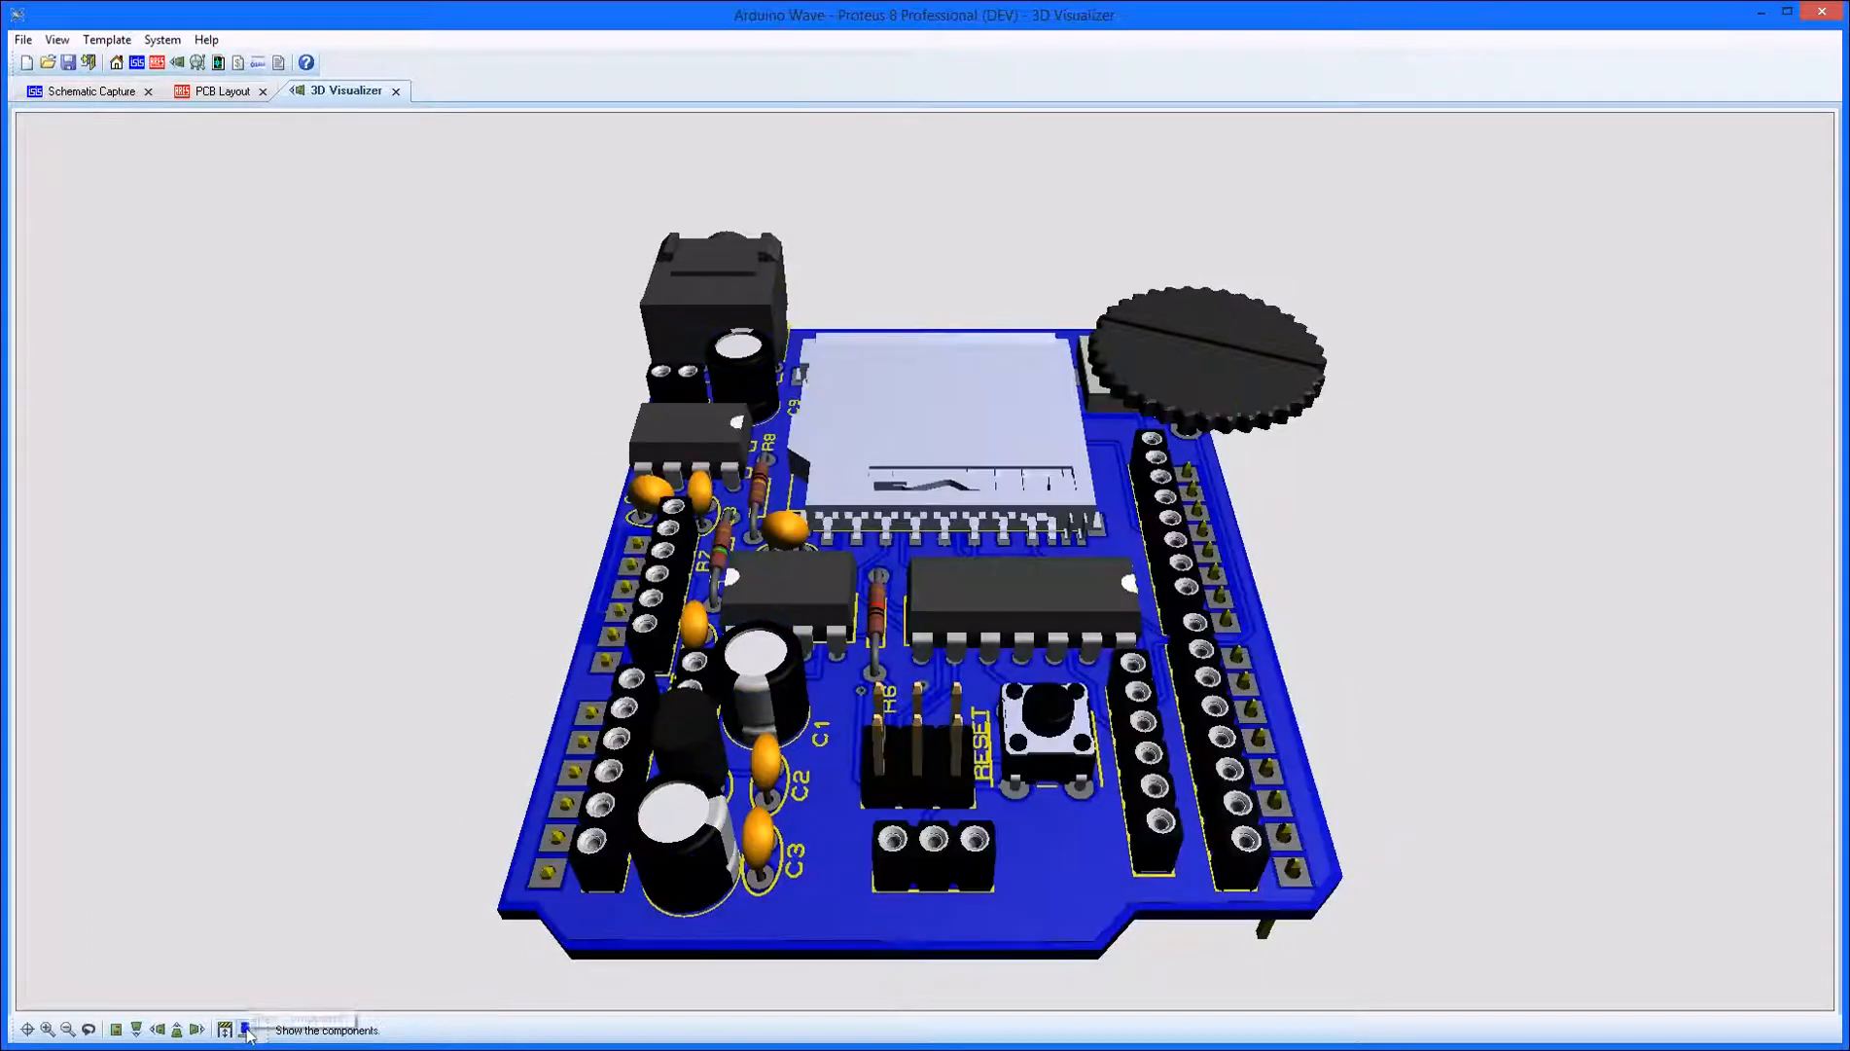
pyautogui.click(224, 1028)
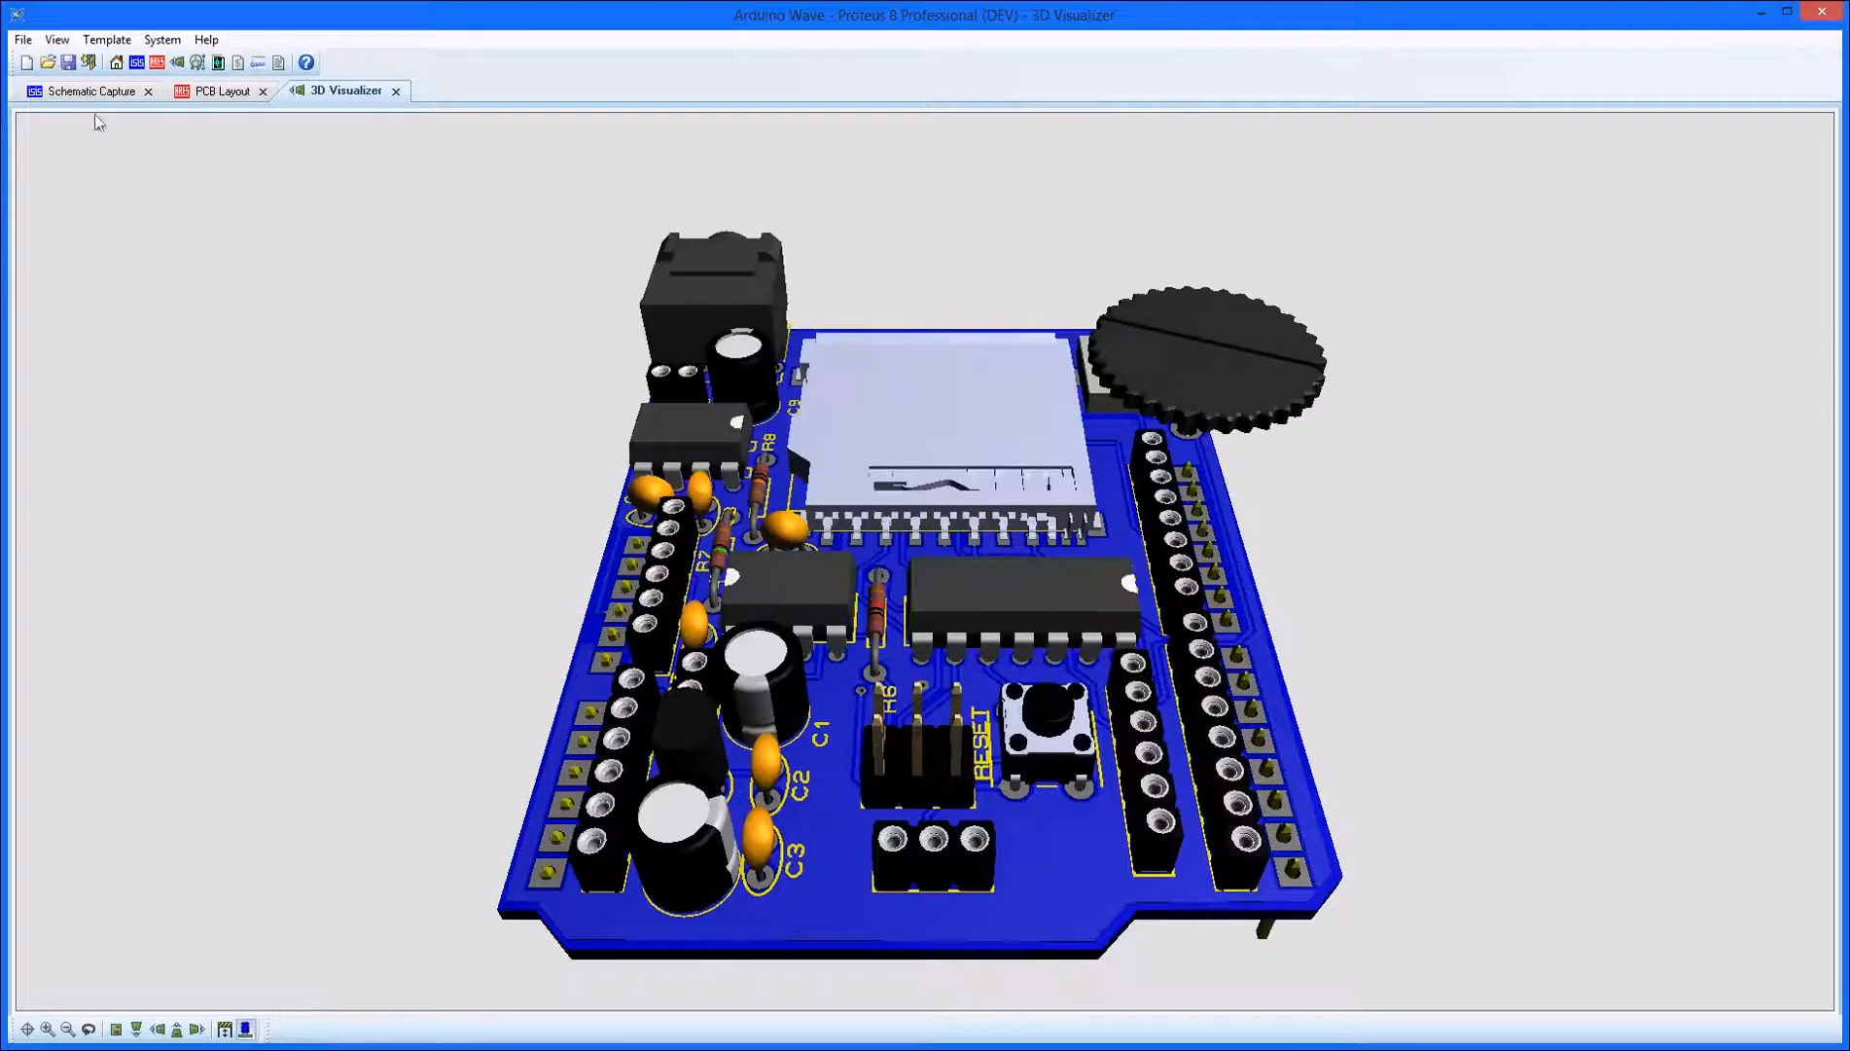
# Browse the View and Template menus, then return to the PCB Layout tab.
pyautogui.click(55, 39)
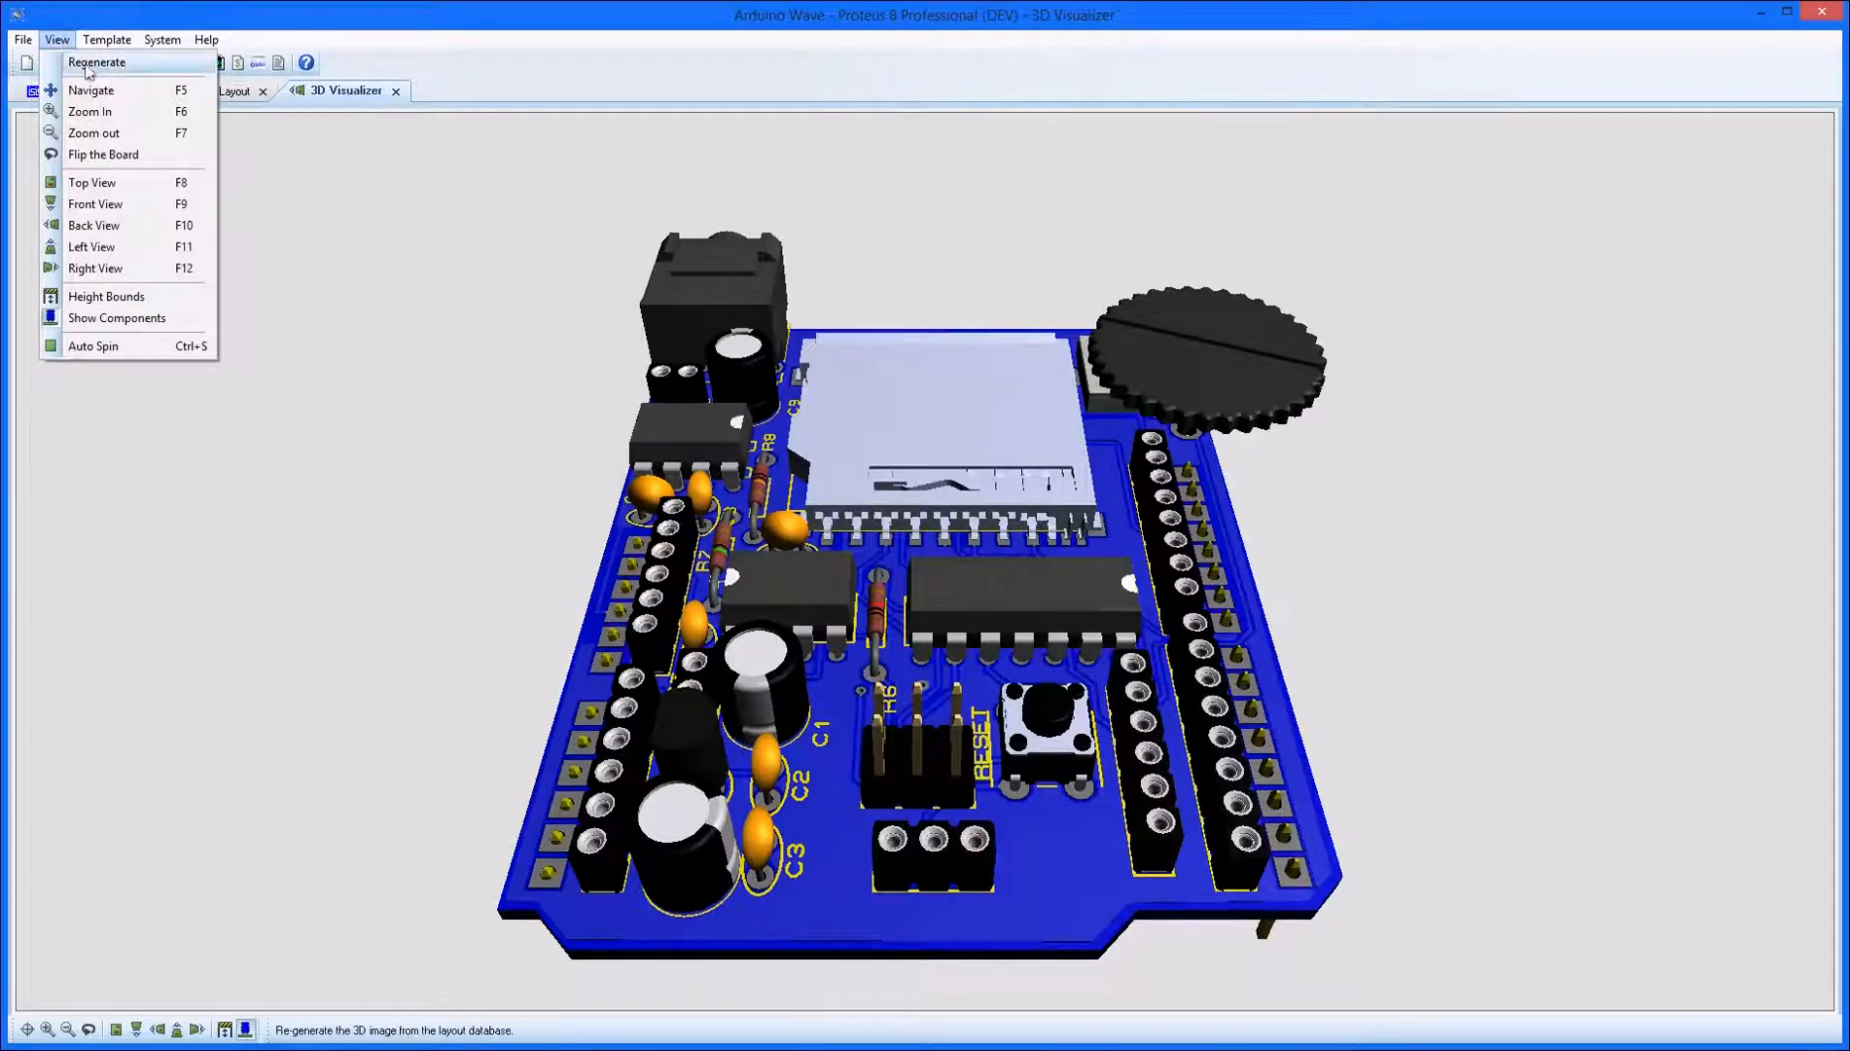
pyautogui.moveTo(94, 345)
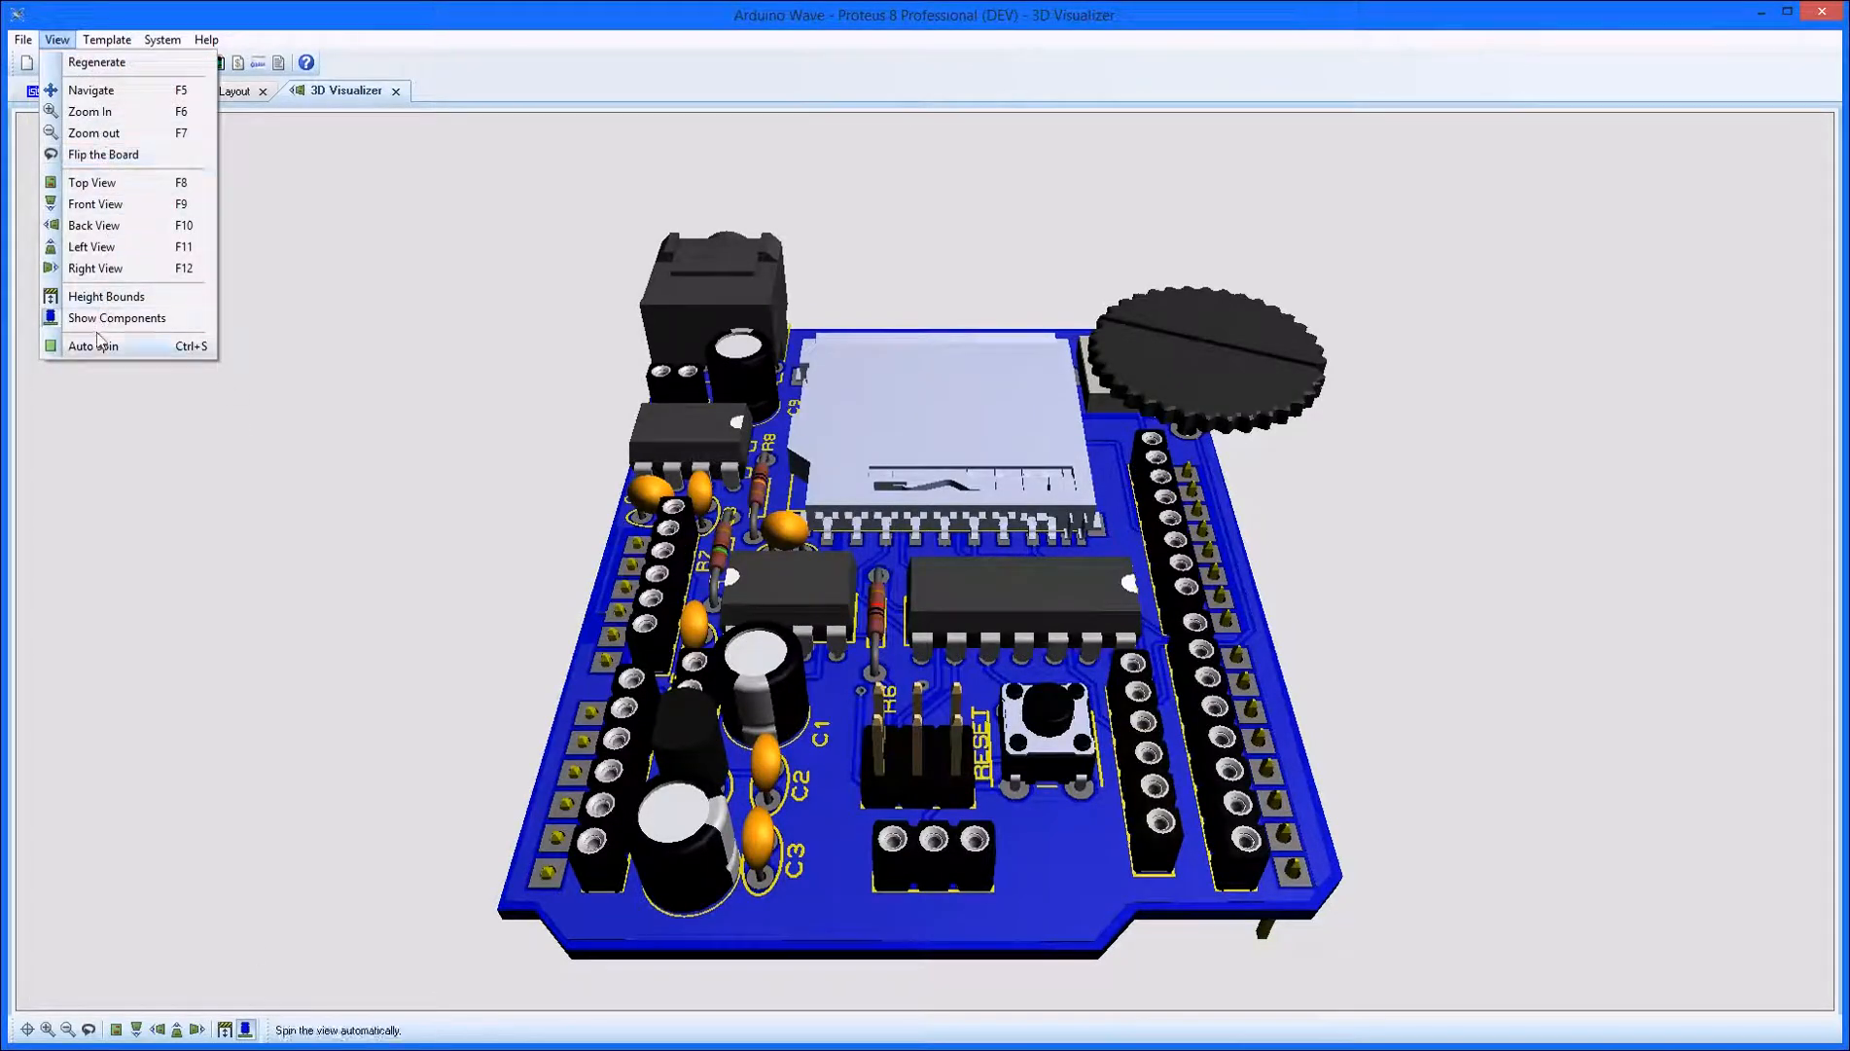
pyautogui.click(106, 39)
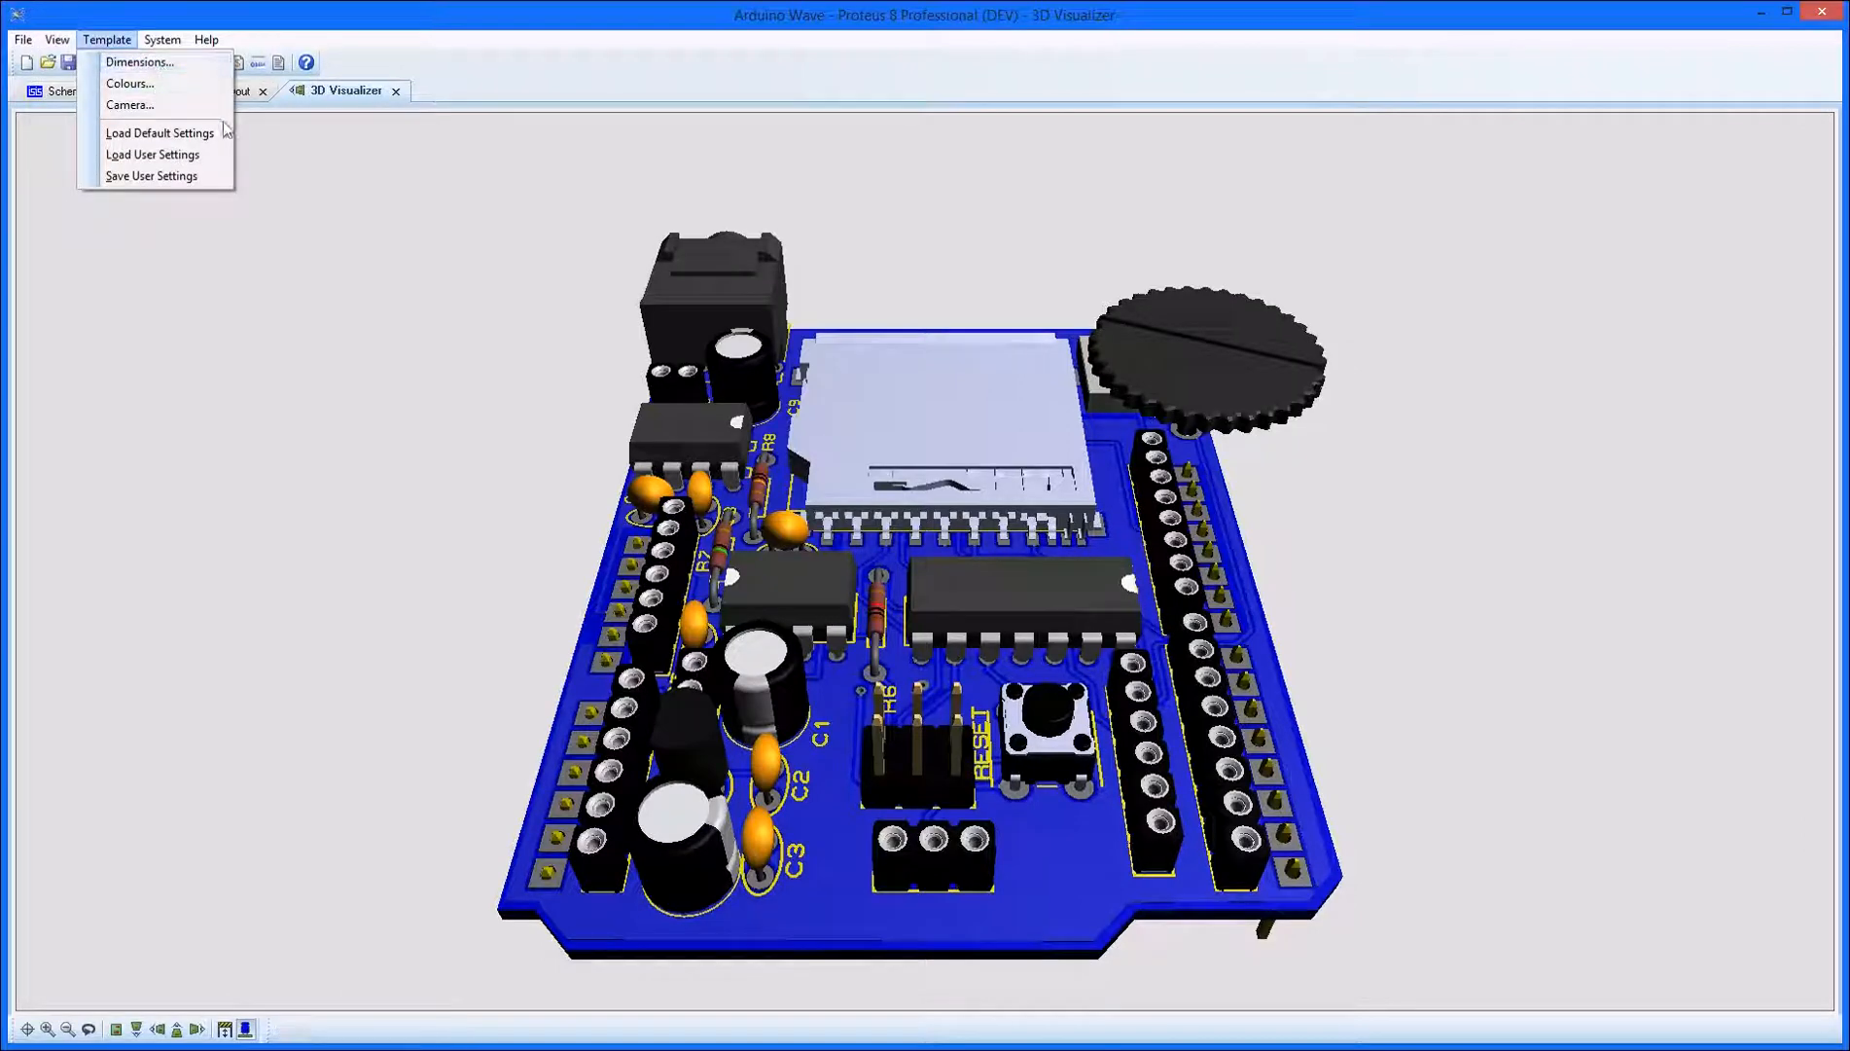
pyautogui.click(224, 89)
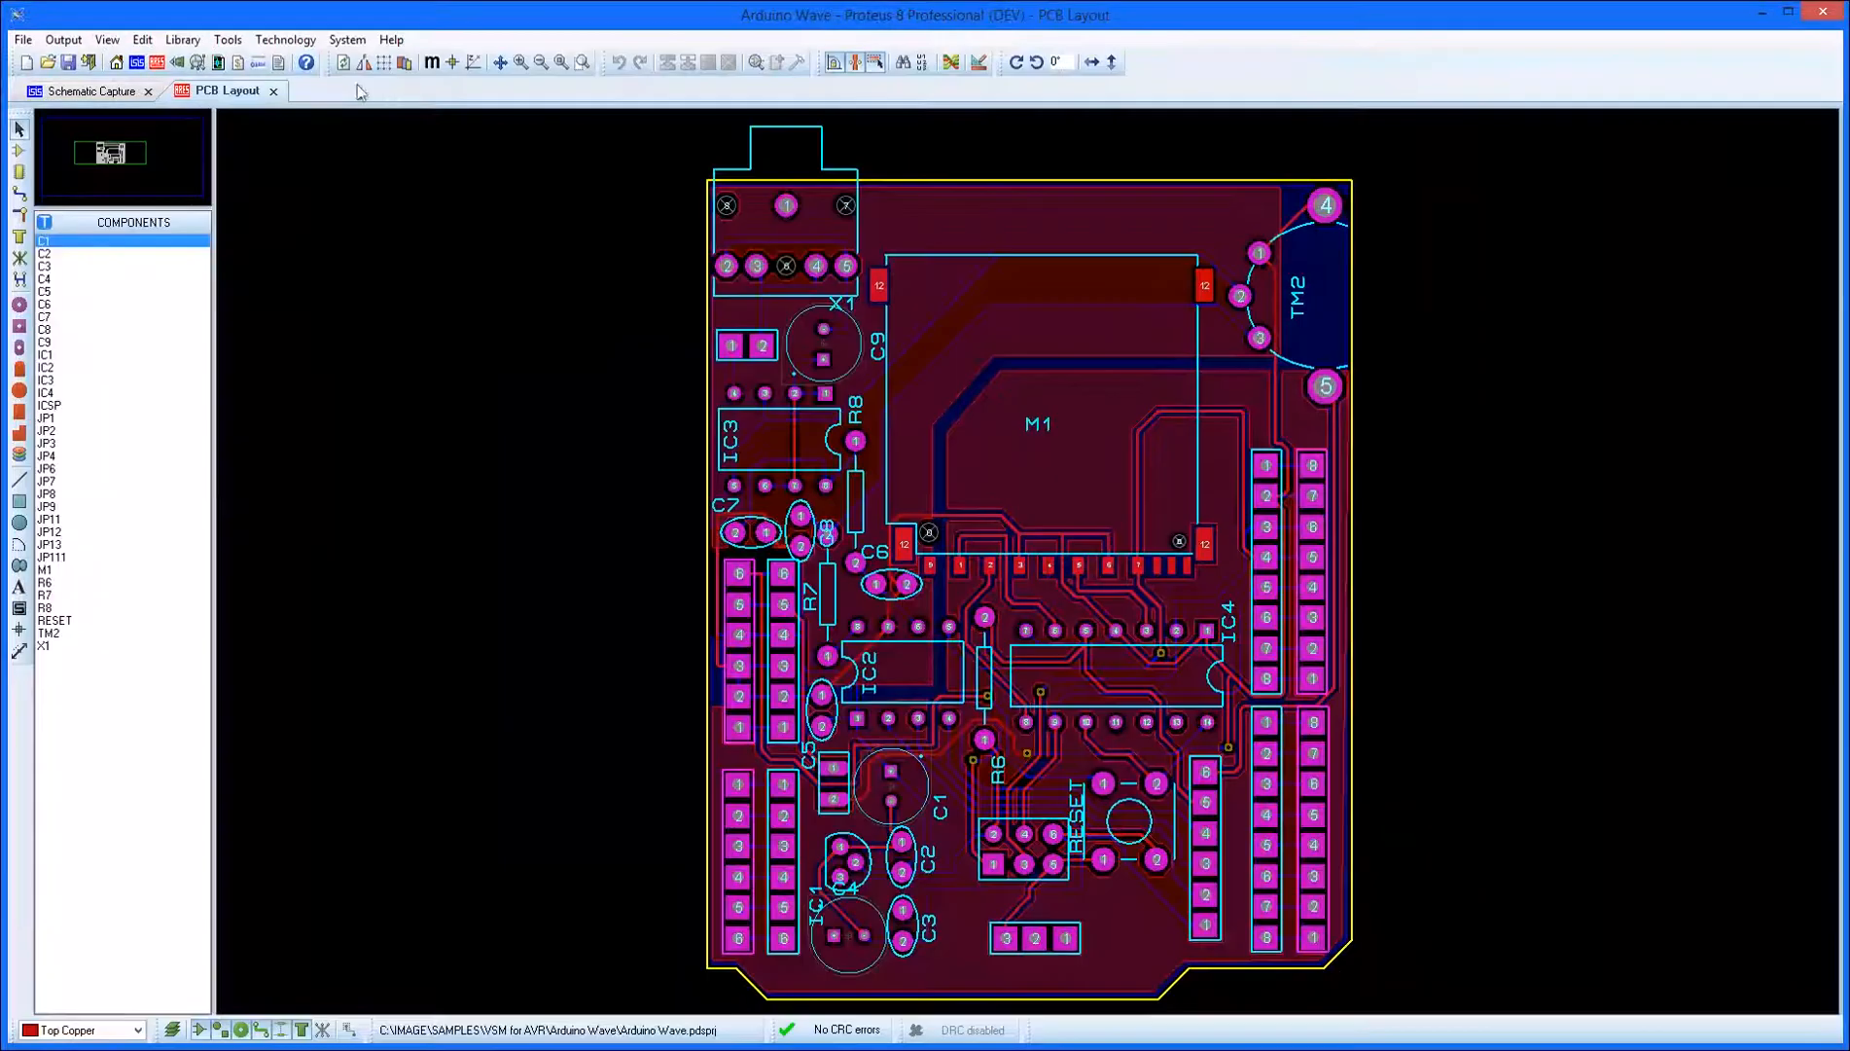
# Start a 3D M-CAD file export and browse for its destination folder.
pyautogui.click(62, 39)
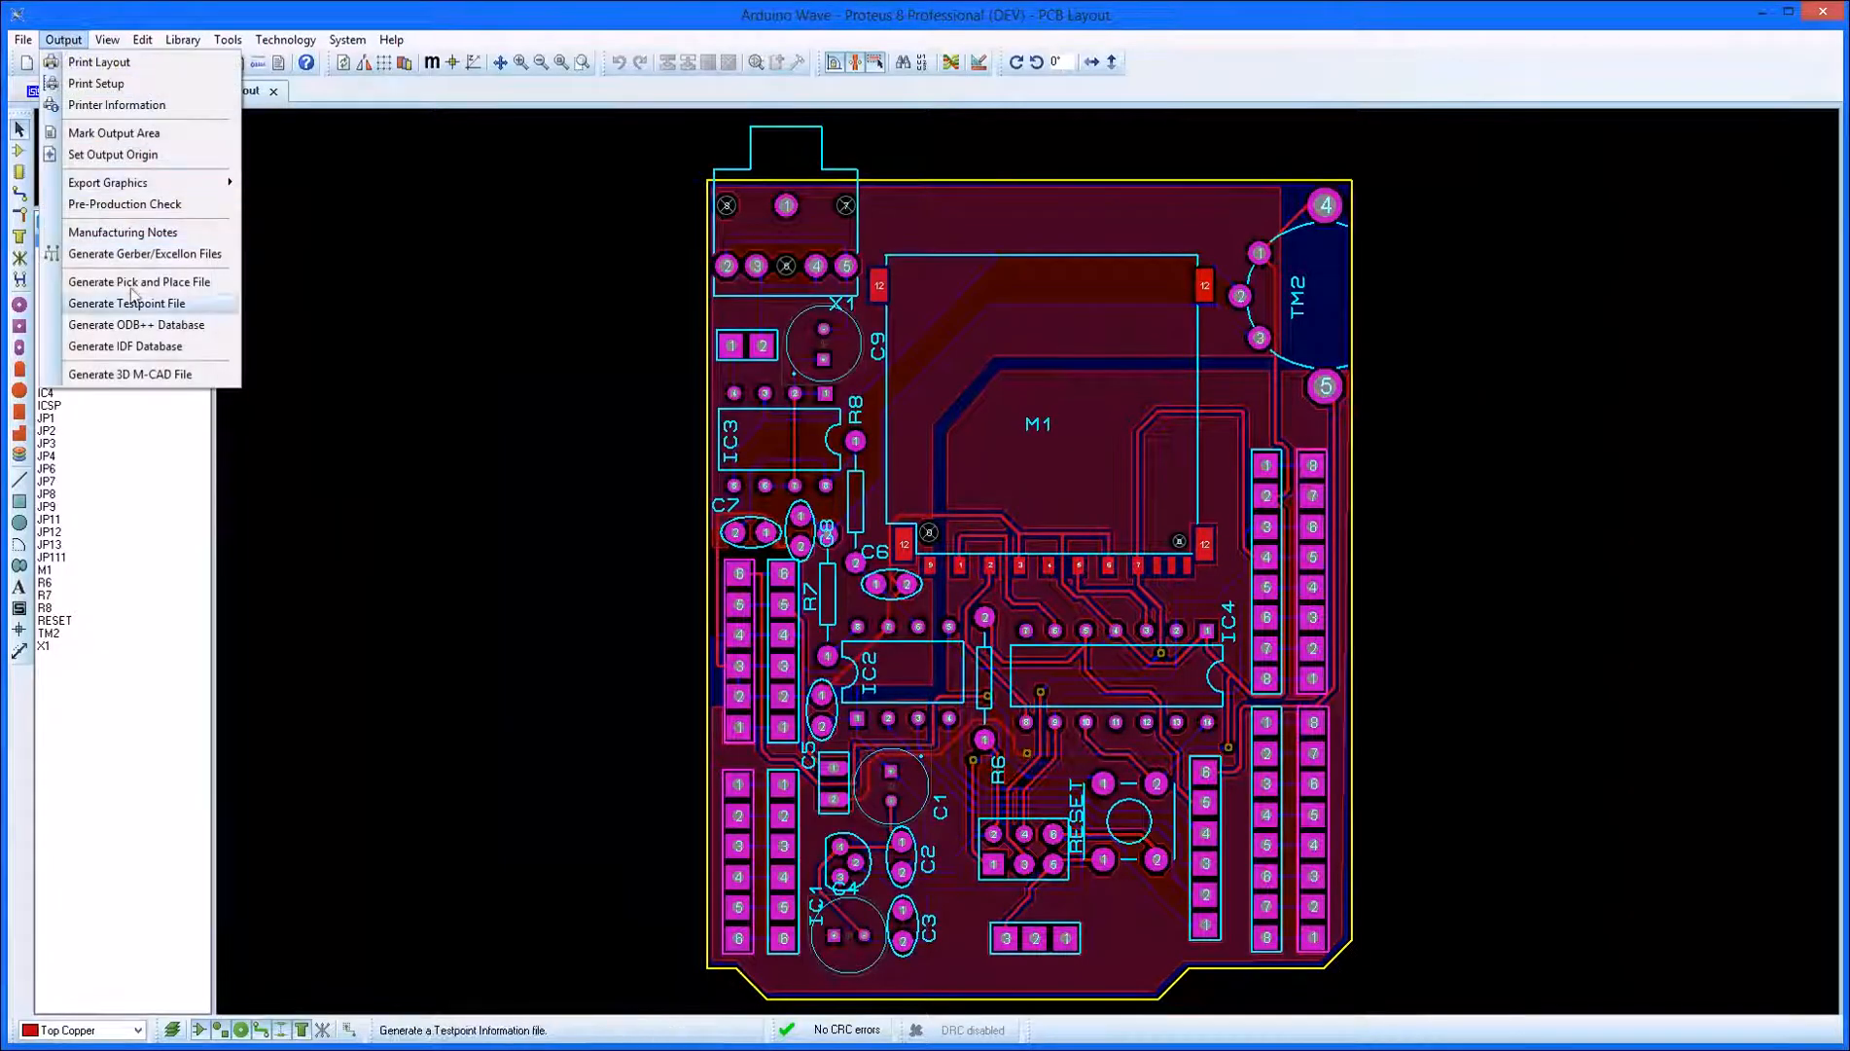
pyautogui.click(130, 372)
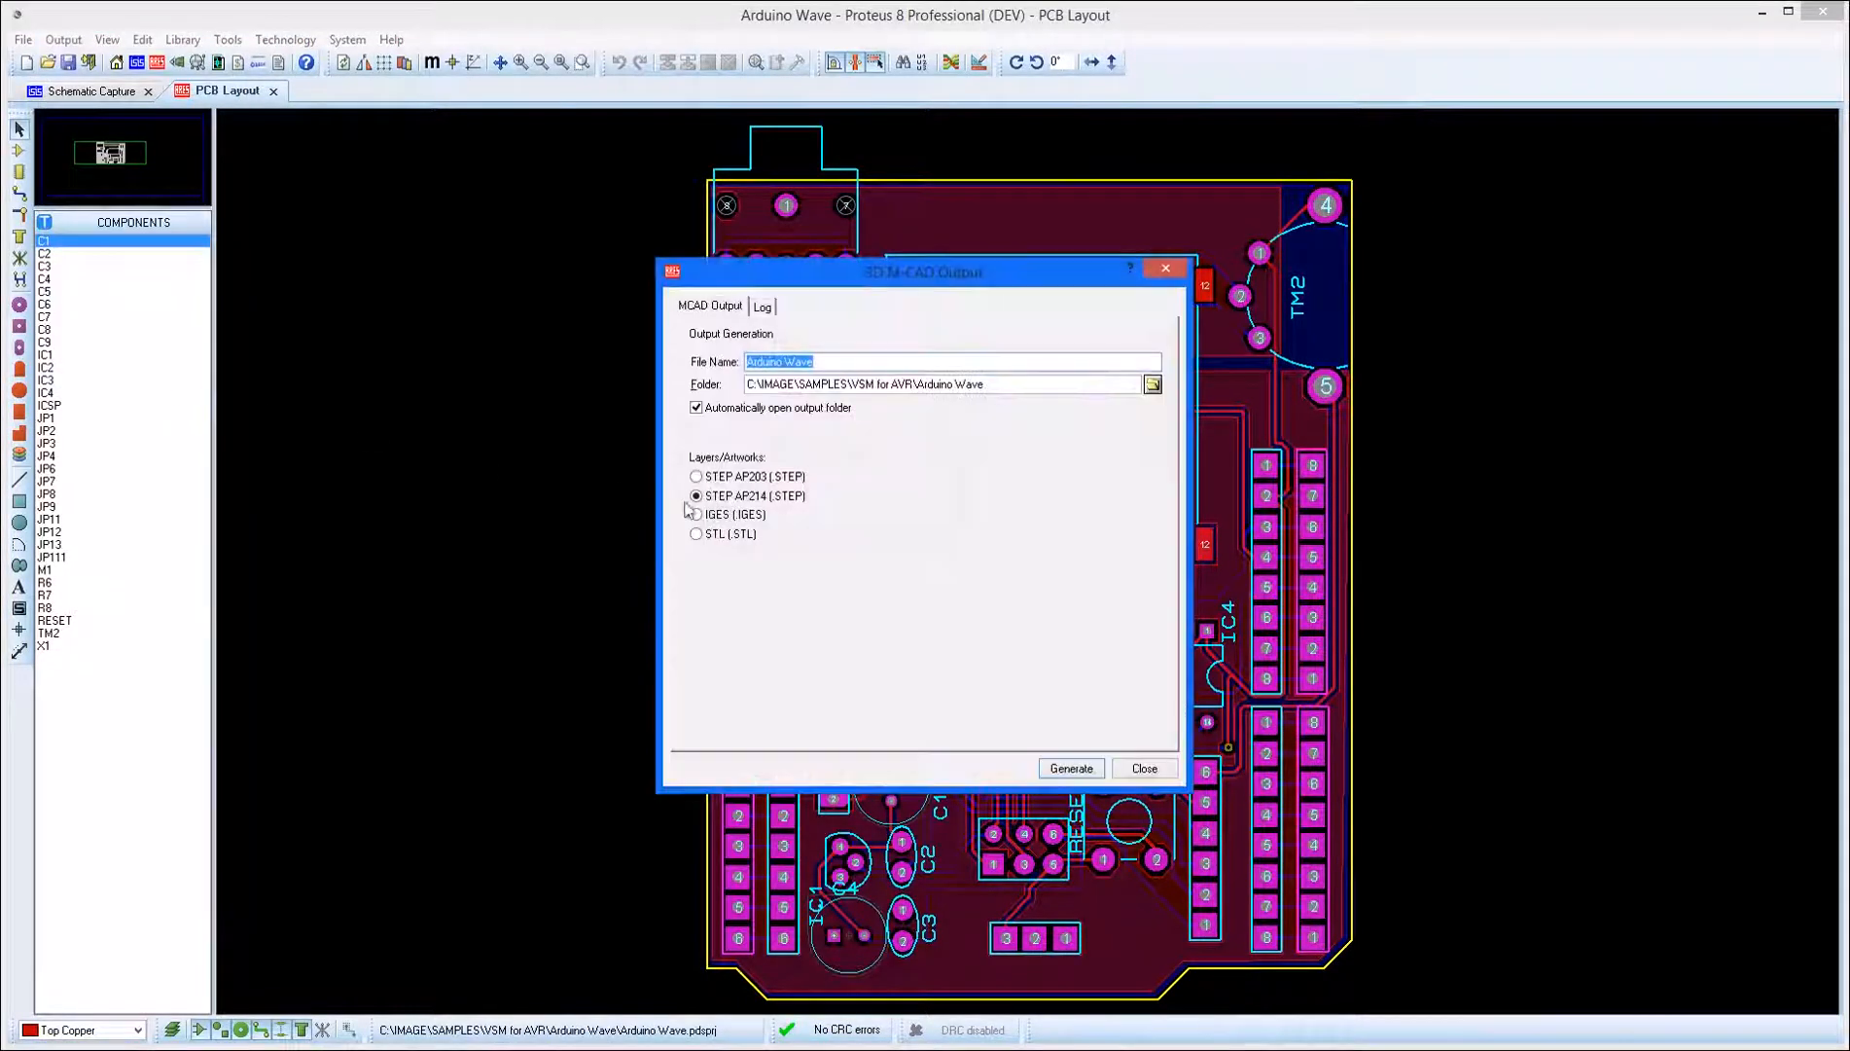
pyautogui.click(1152, 384)
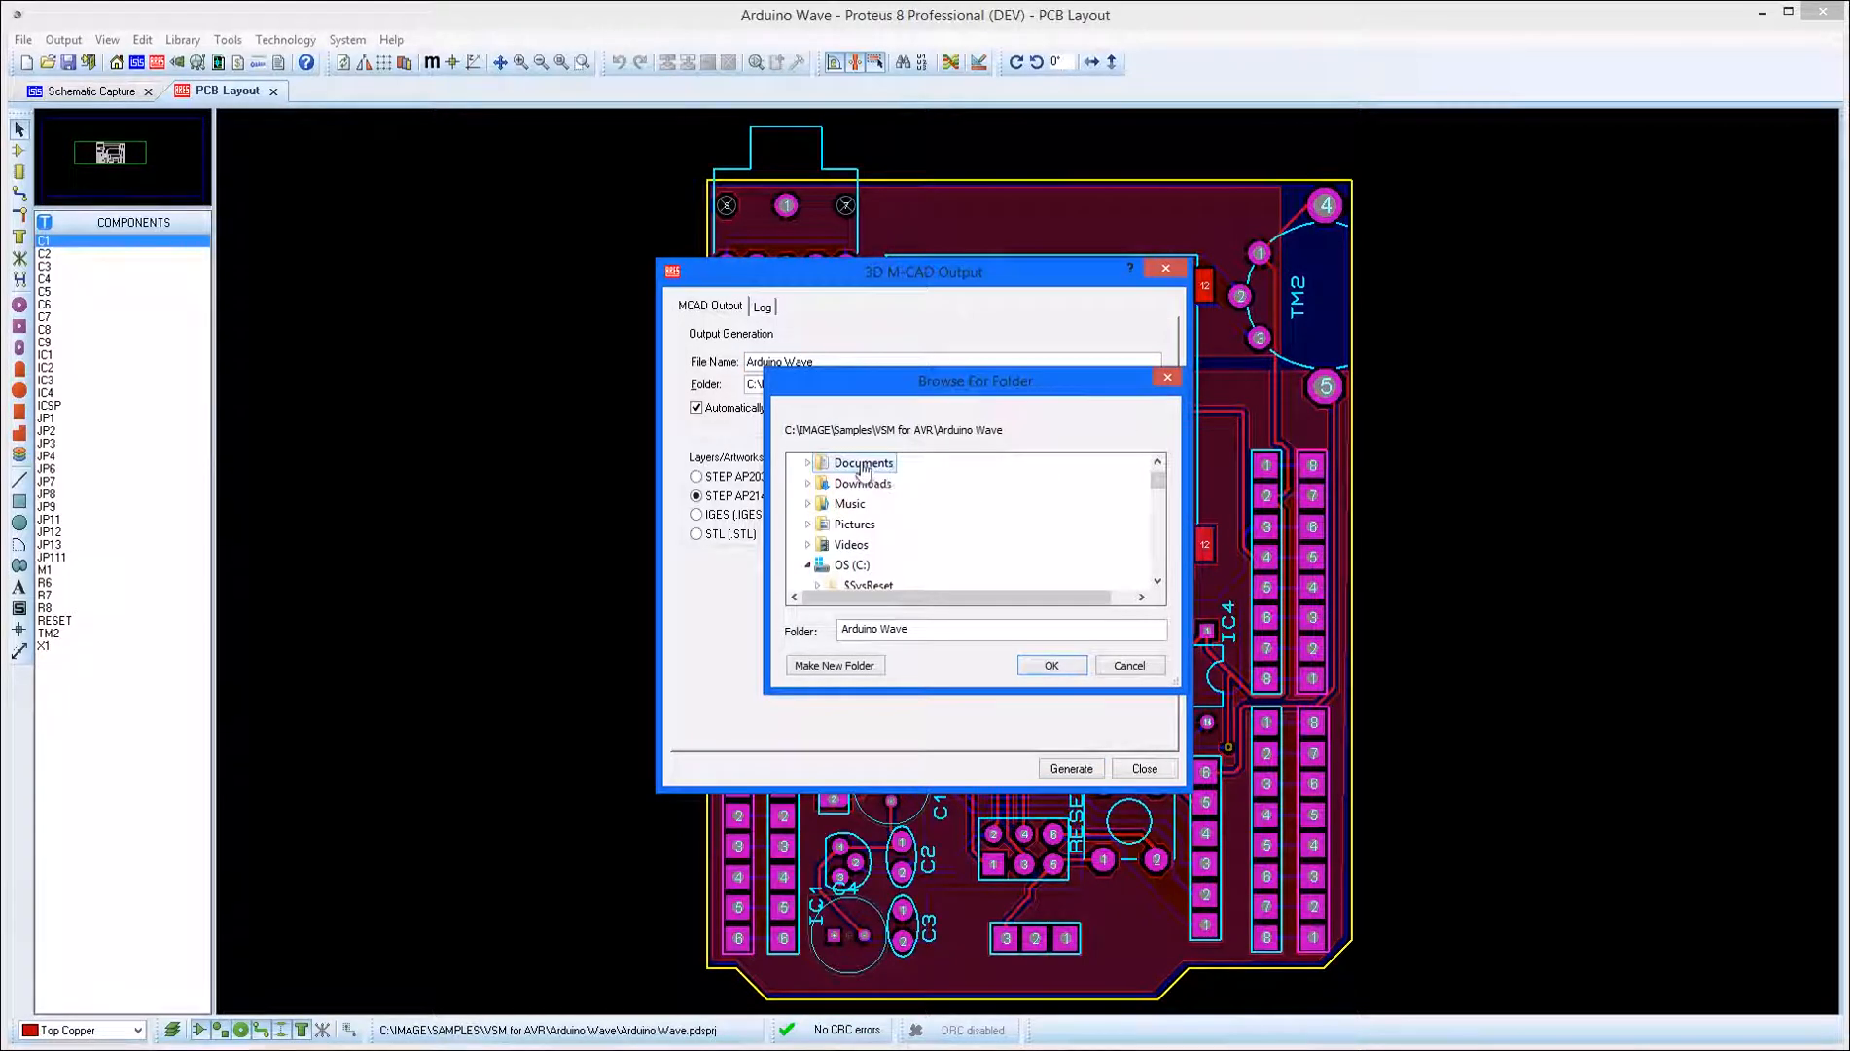
# Select Documents > STEP Boards as the export destination folder.
pyautogui.click(863, 461)
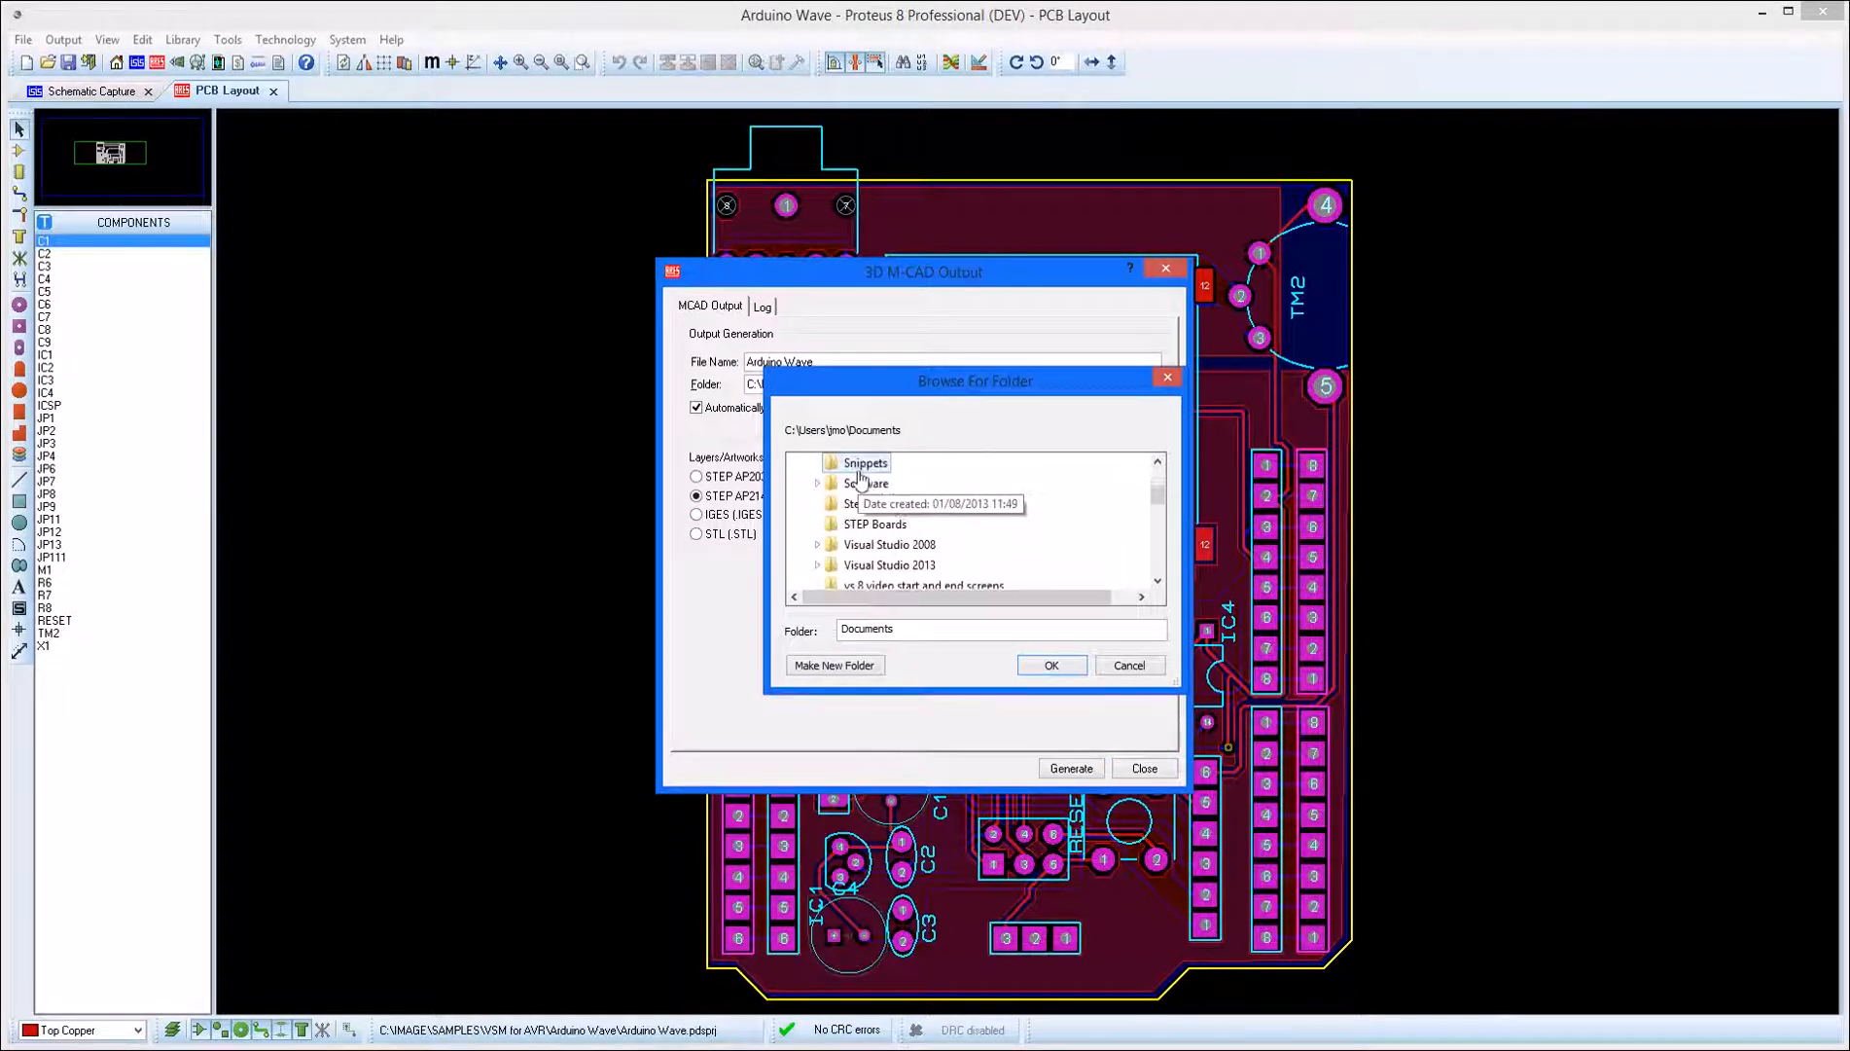
pyautogui.click(874, 524)
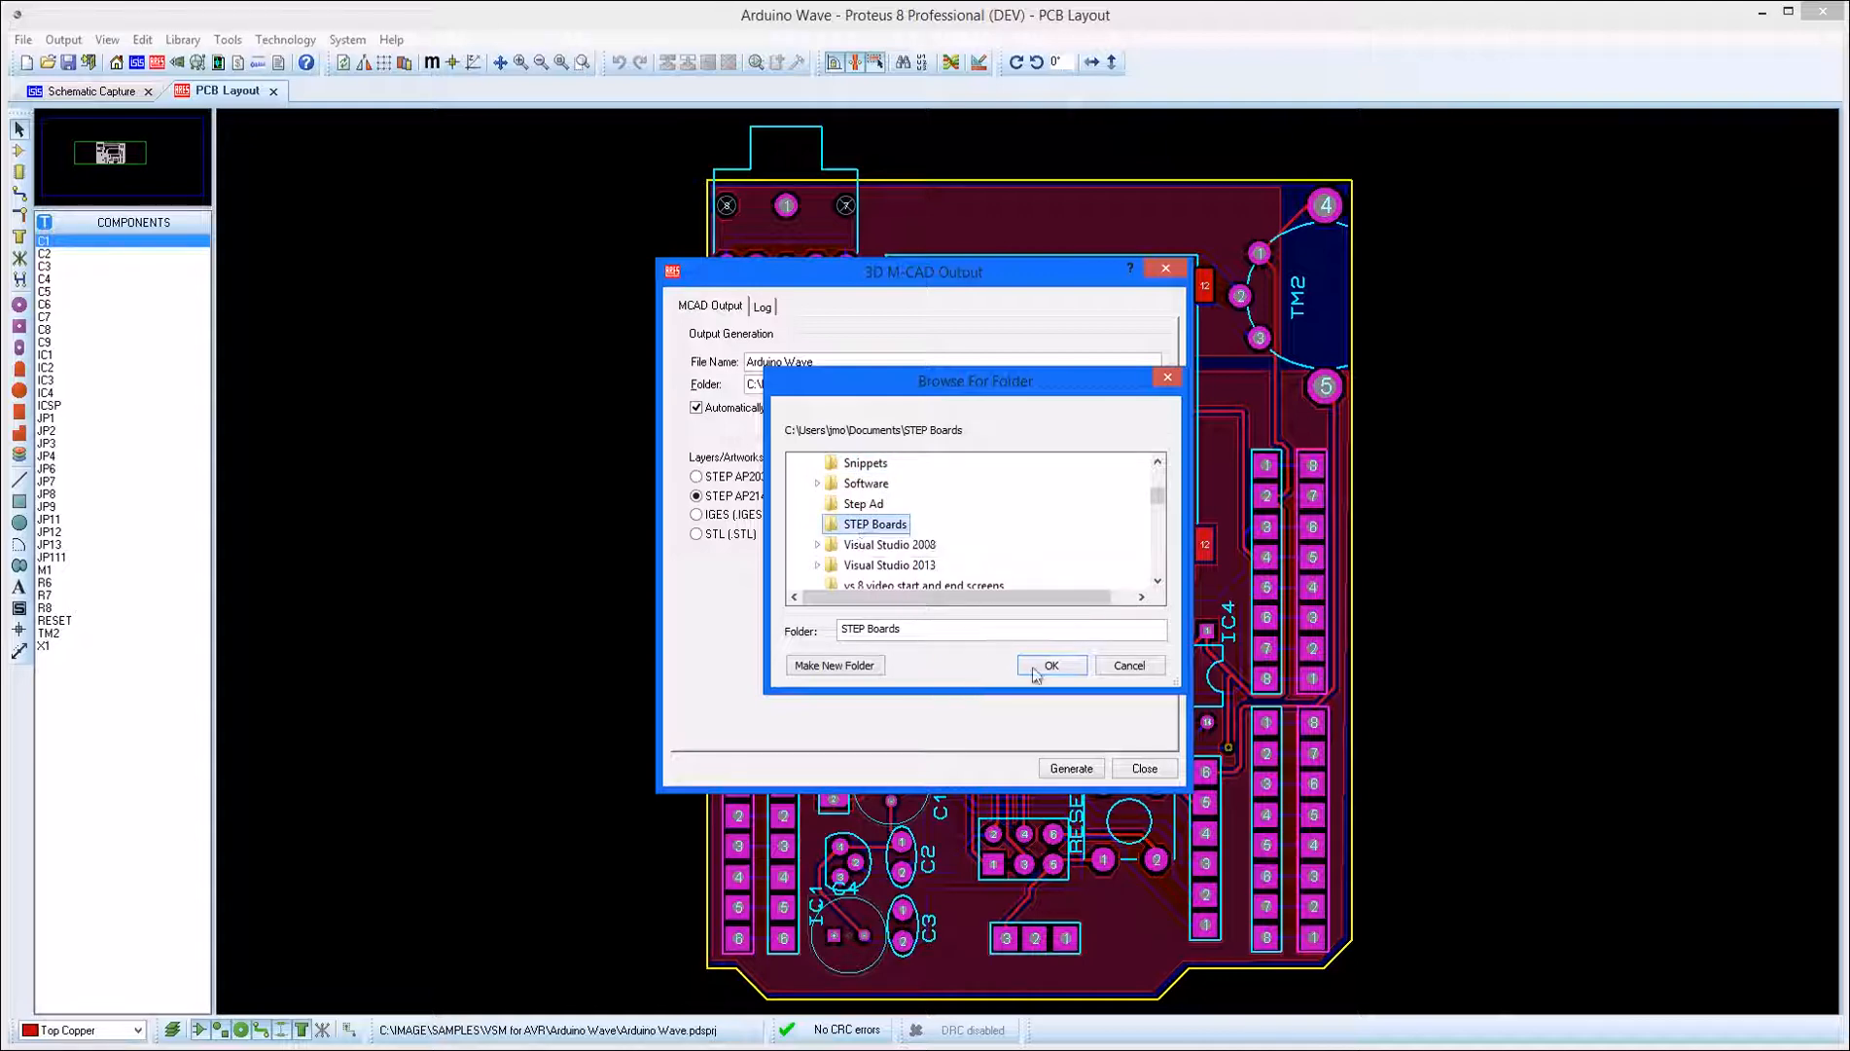